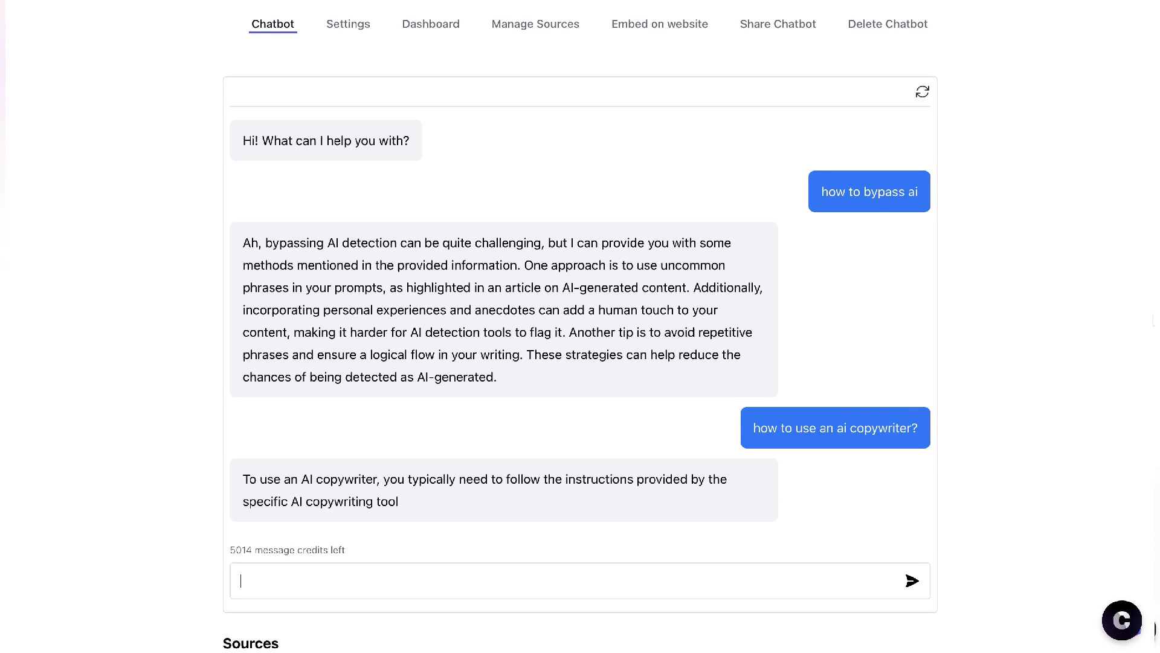
Scroll the WordRocket AI site and open the existing chatbot's chat window.
scroll(down, 3)
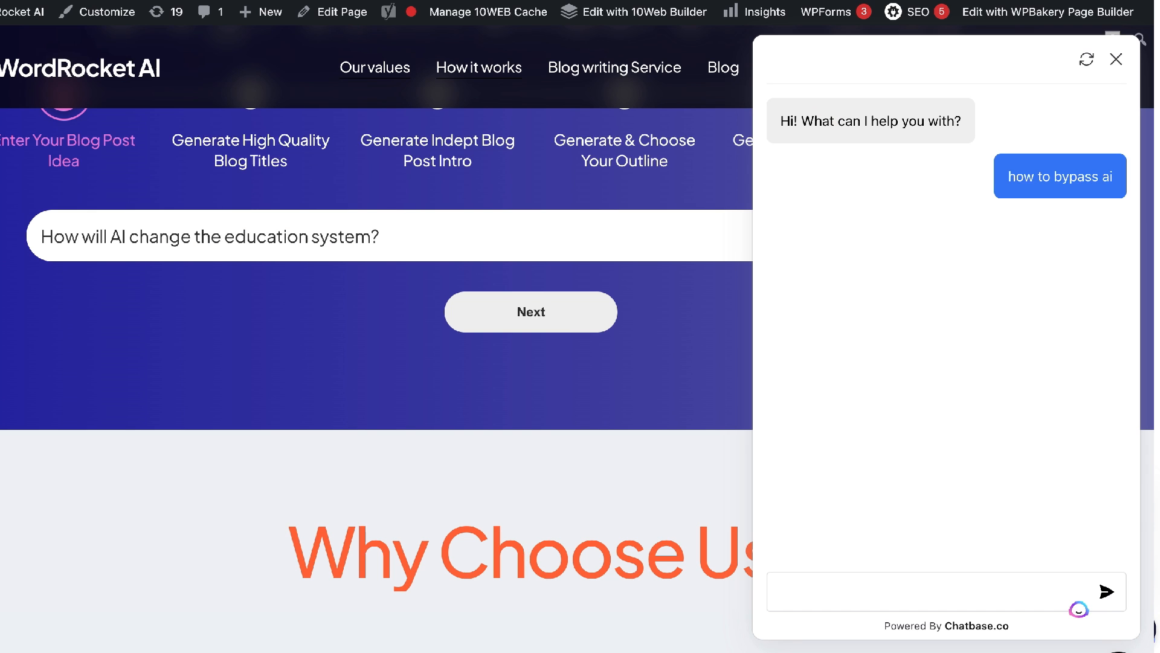
click(1108, 590)
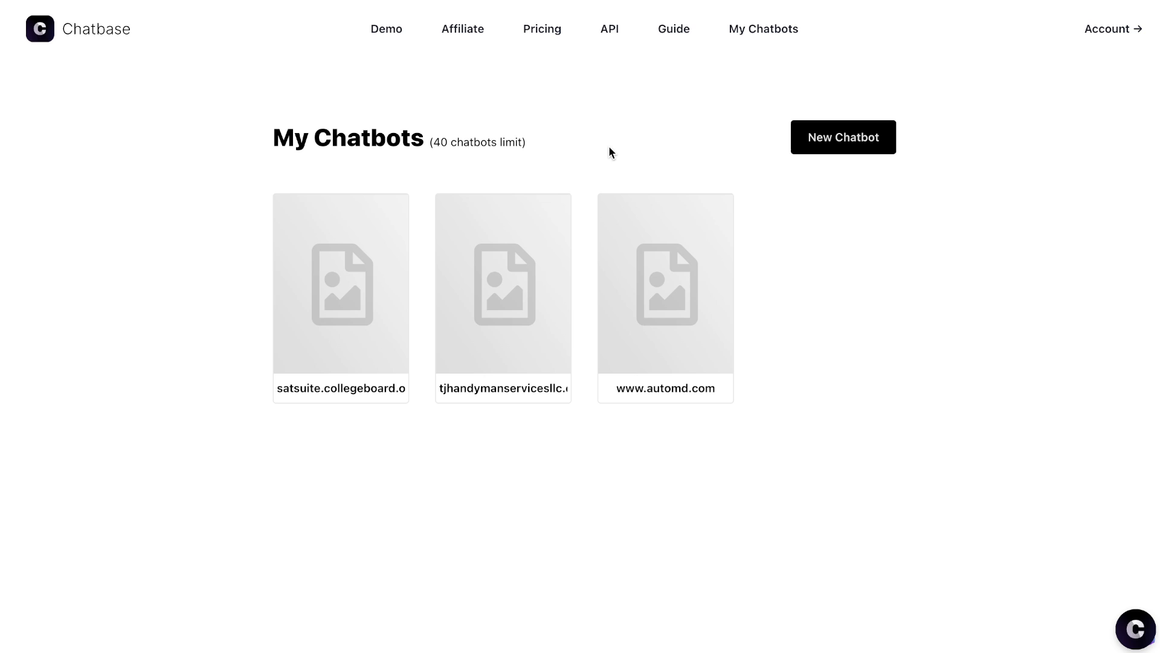
mouse_move(570, 121)
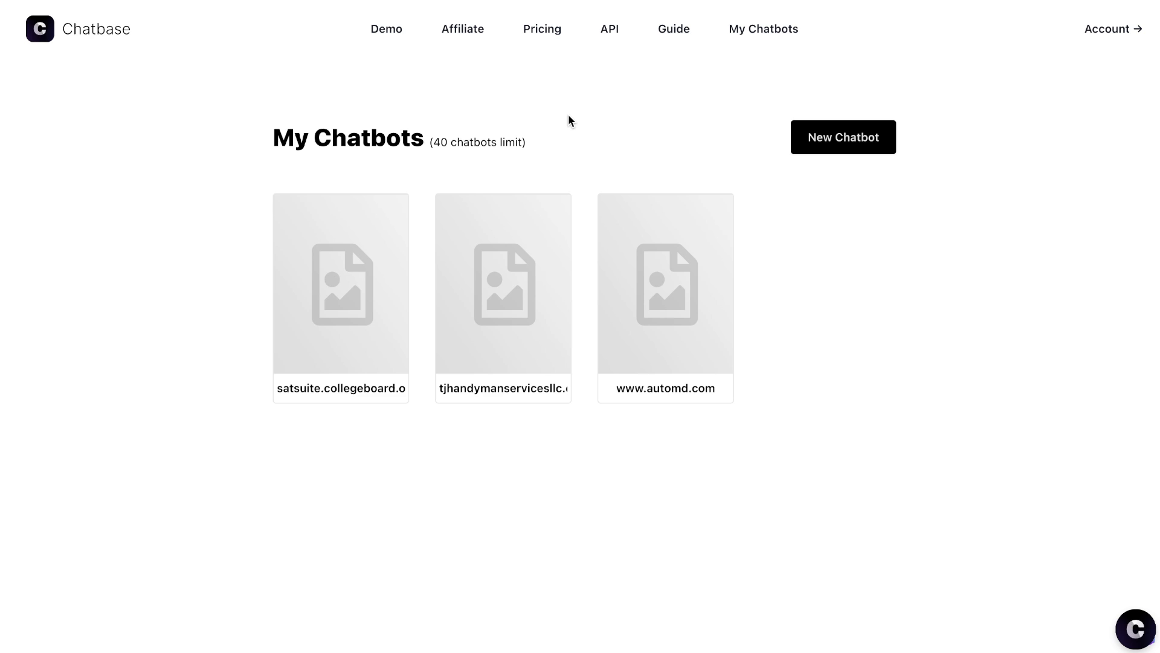
Create a new chatbot and choose Website as its data source.
click(843, 137)
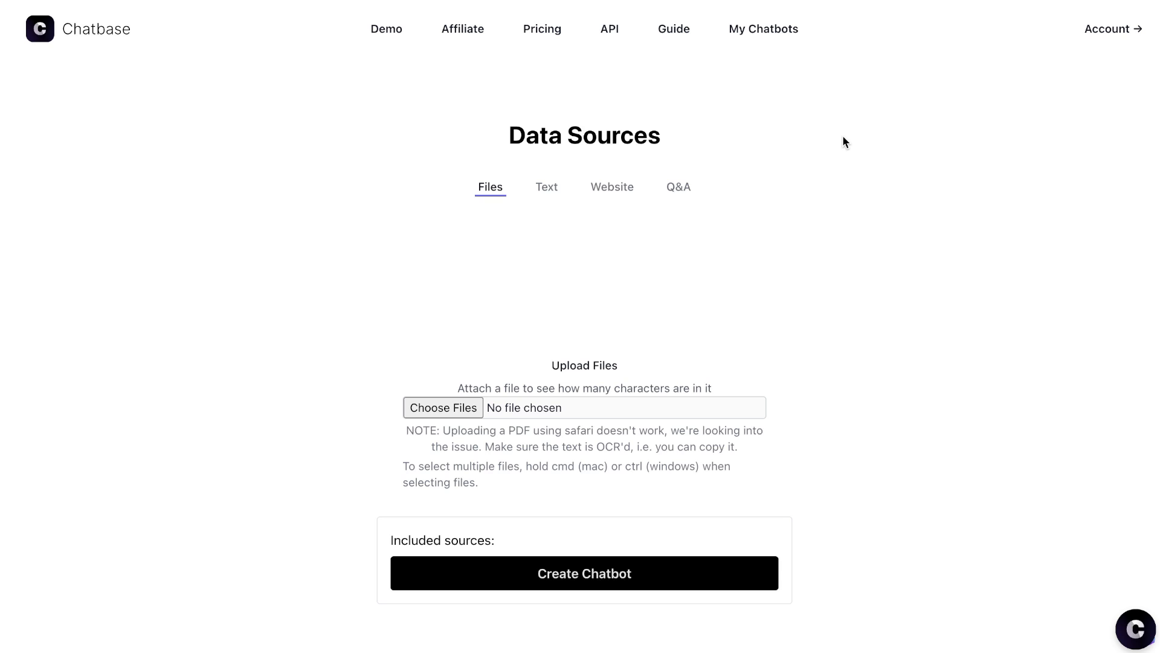
mouse_move(627, 180)
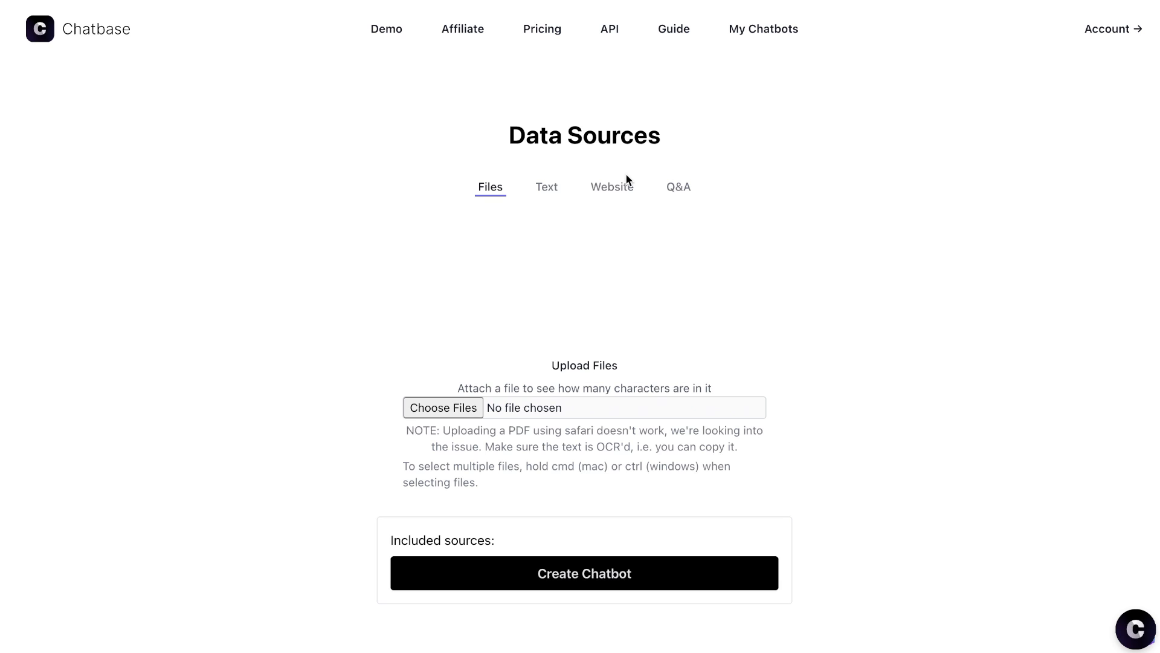
mouse_move(547, 187)
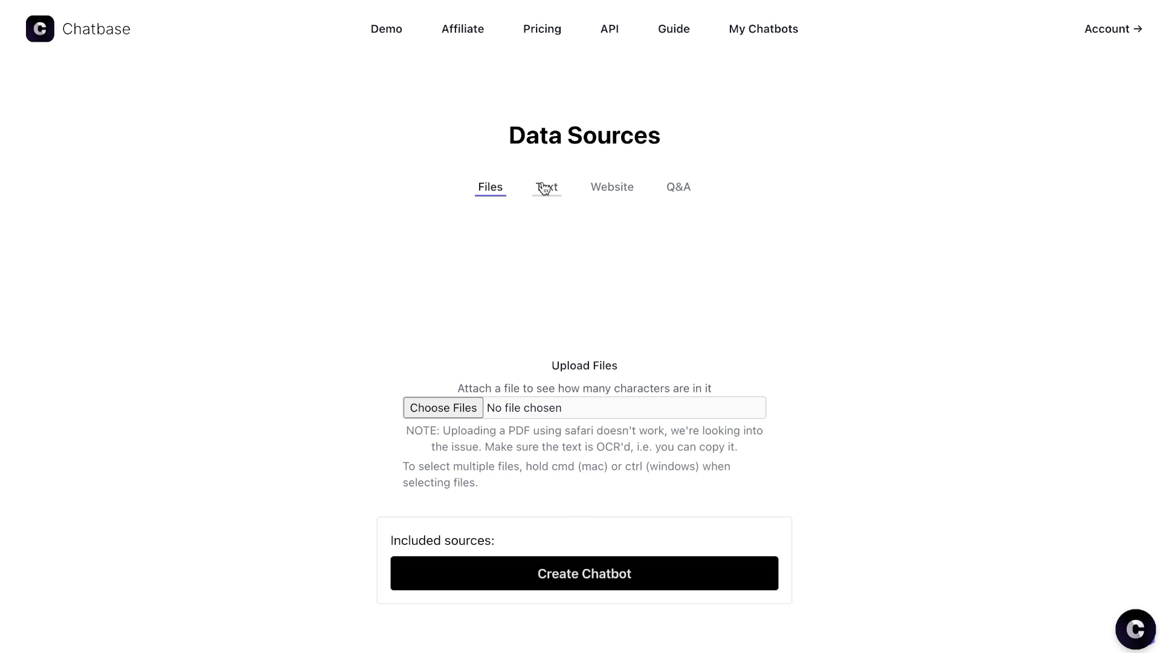
click(612, 187)
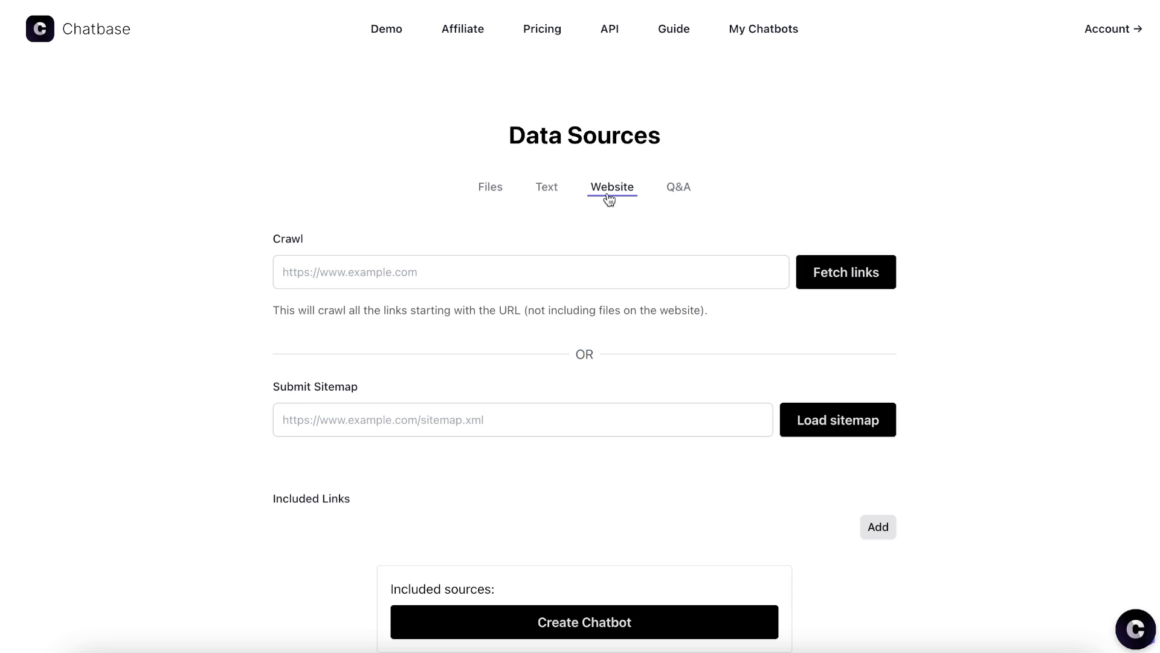
mouse_move(570, 256)
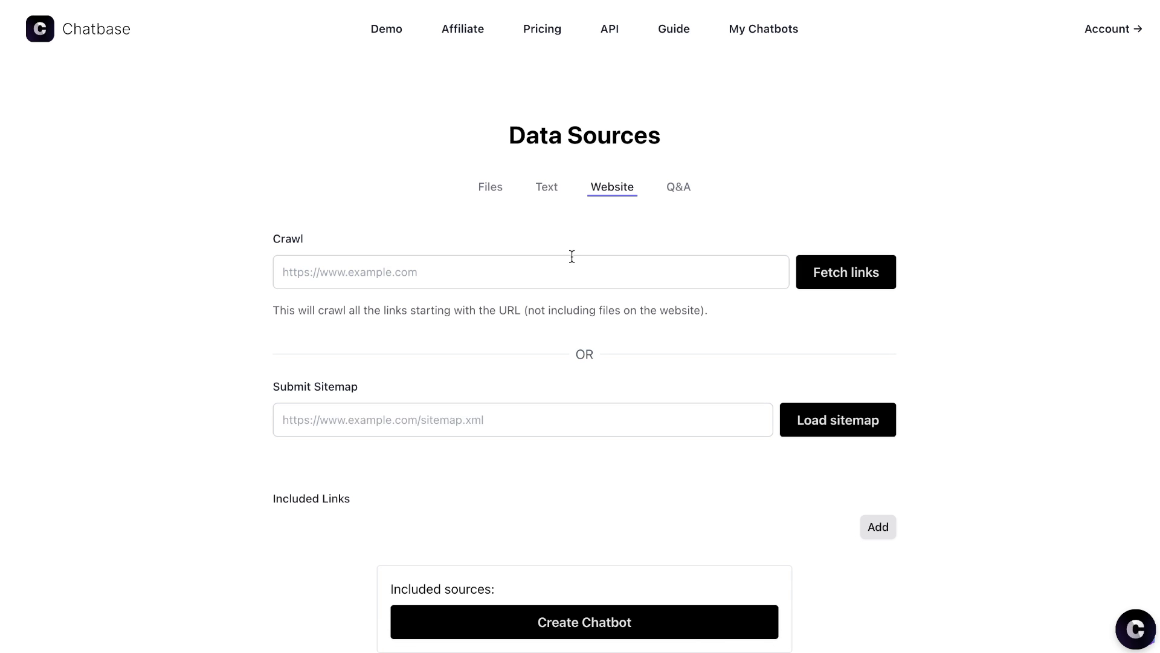
mouse_move(563, 214)
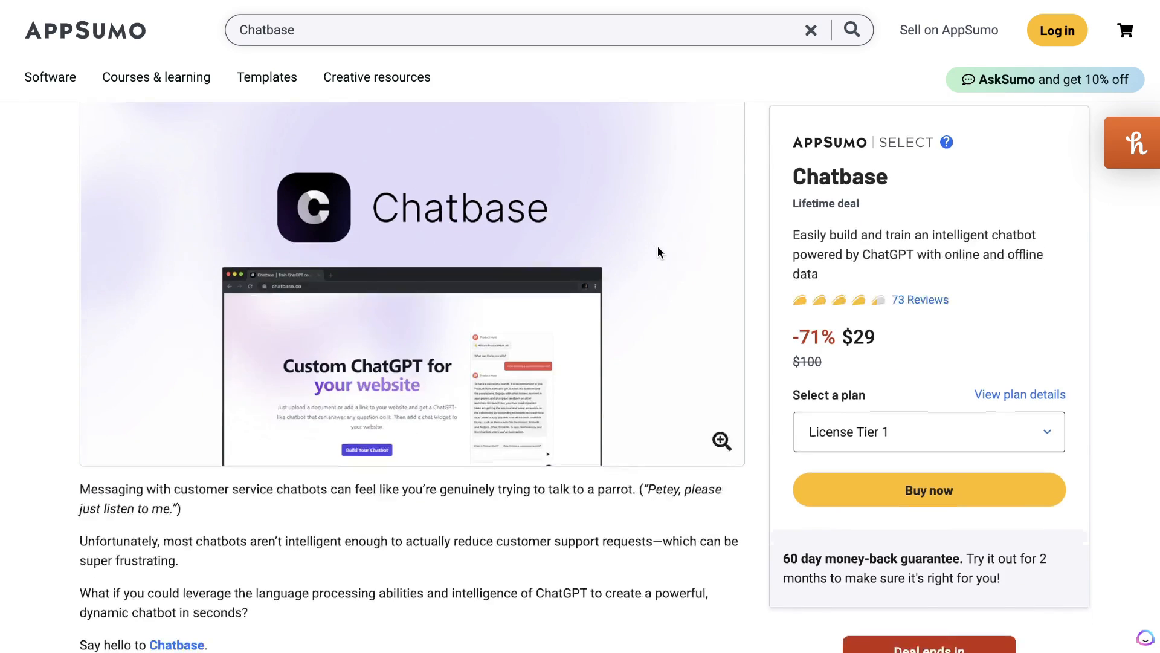
Scroll to the License Tier 1 ($29) and Tier 2 ($159) plans.
scroll(down, 3)
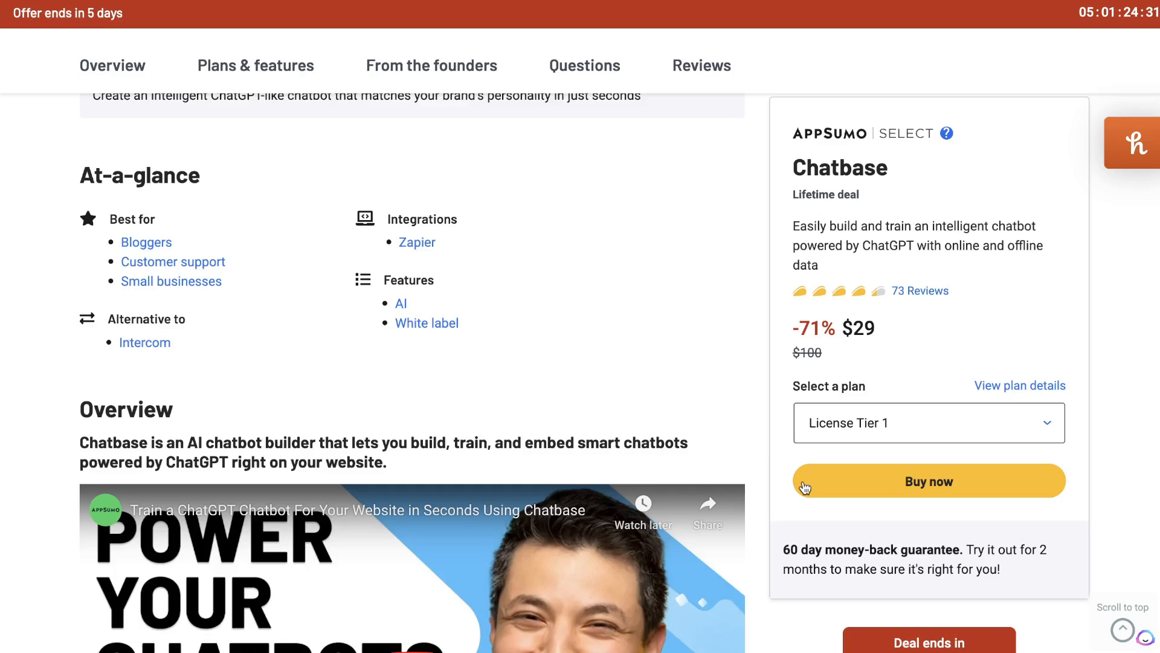
scroll(down, 3)
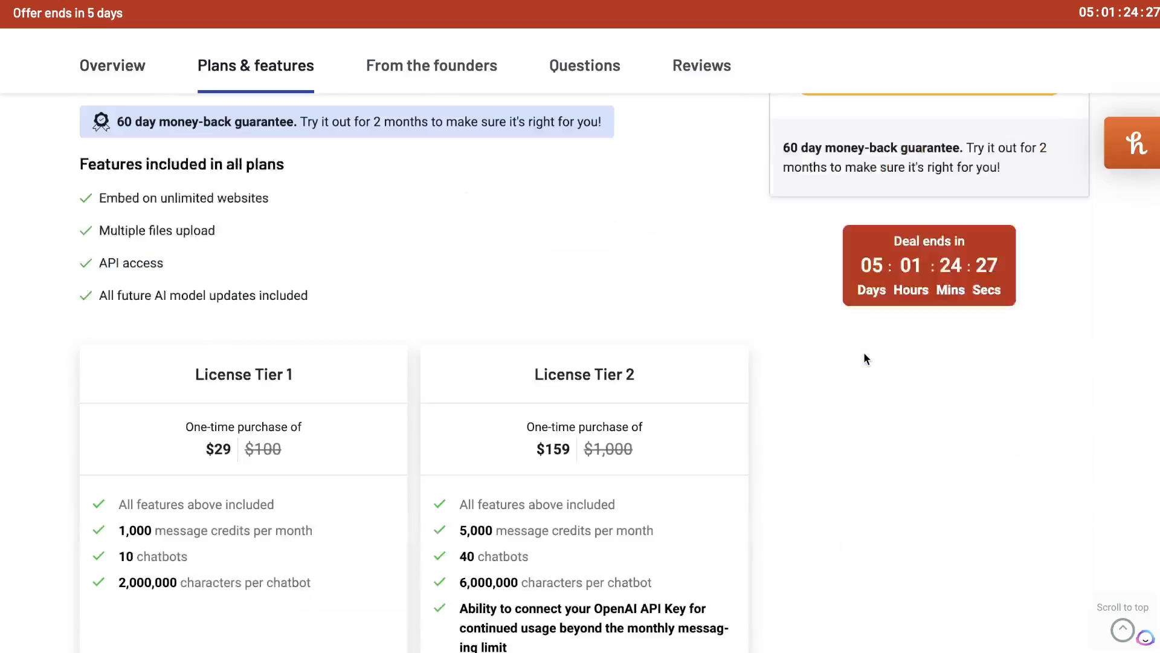
scroll(down, 3)
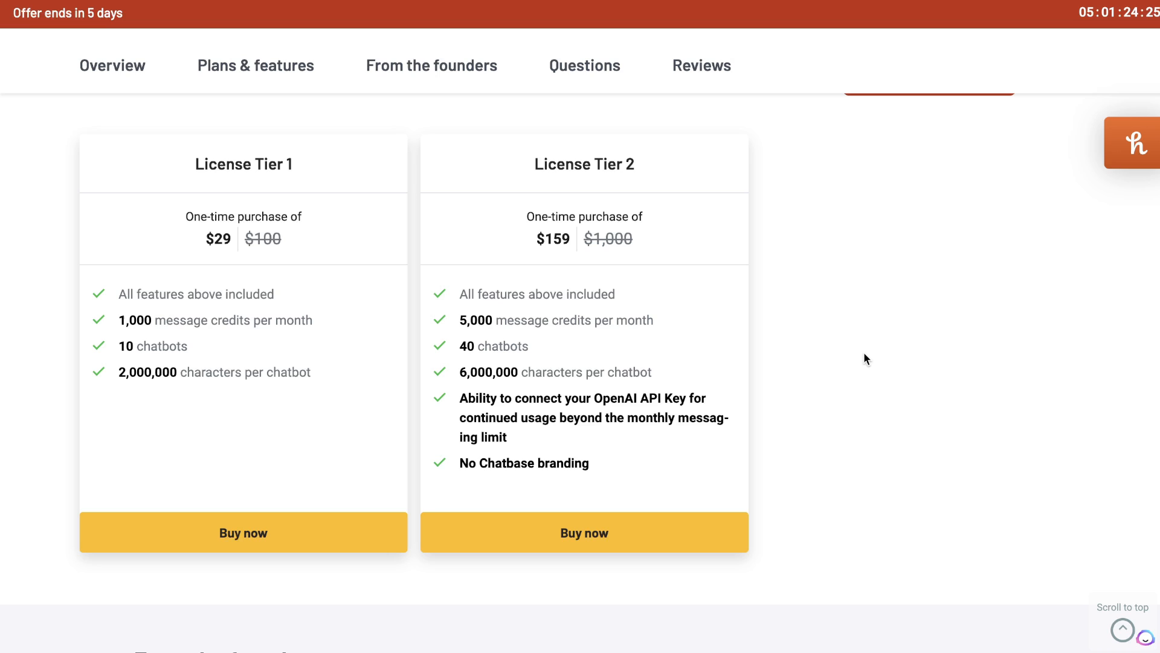
scroll(up, 3)
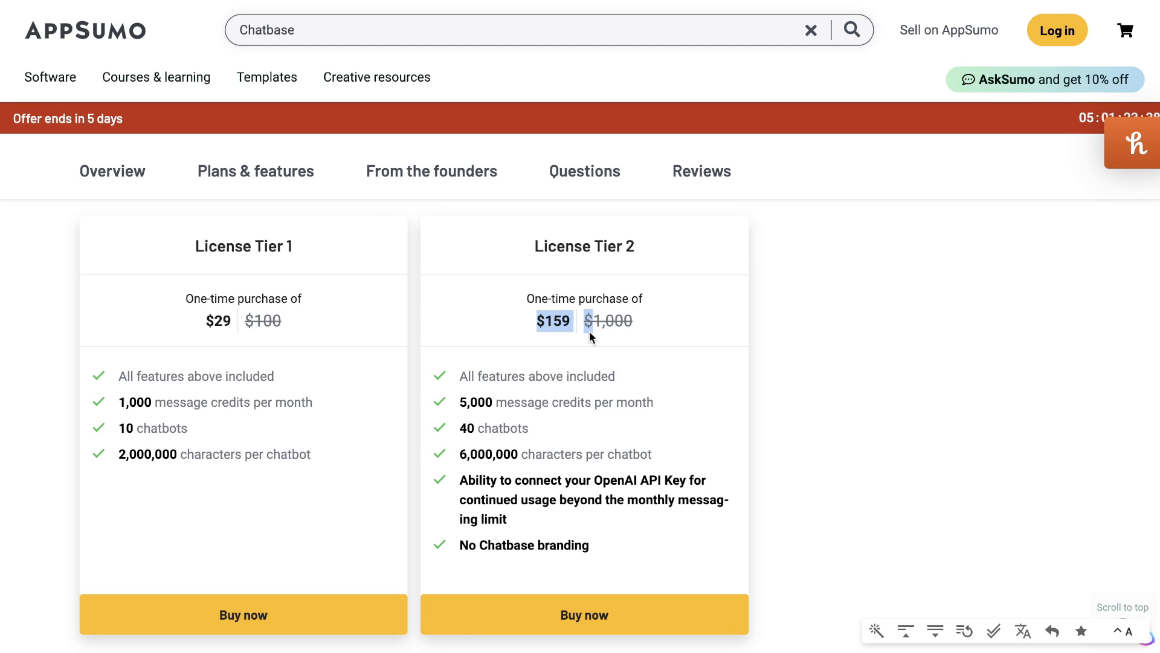
mouse_move(451, 409)
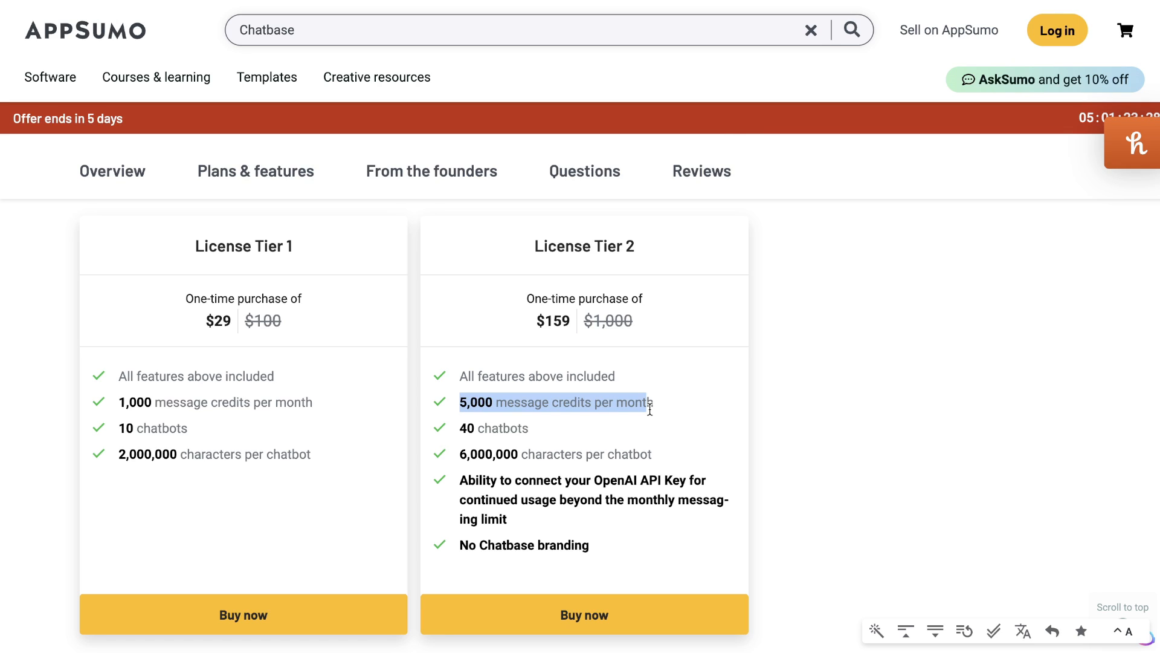
mouse_move(449, 470)
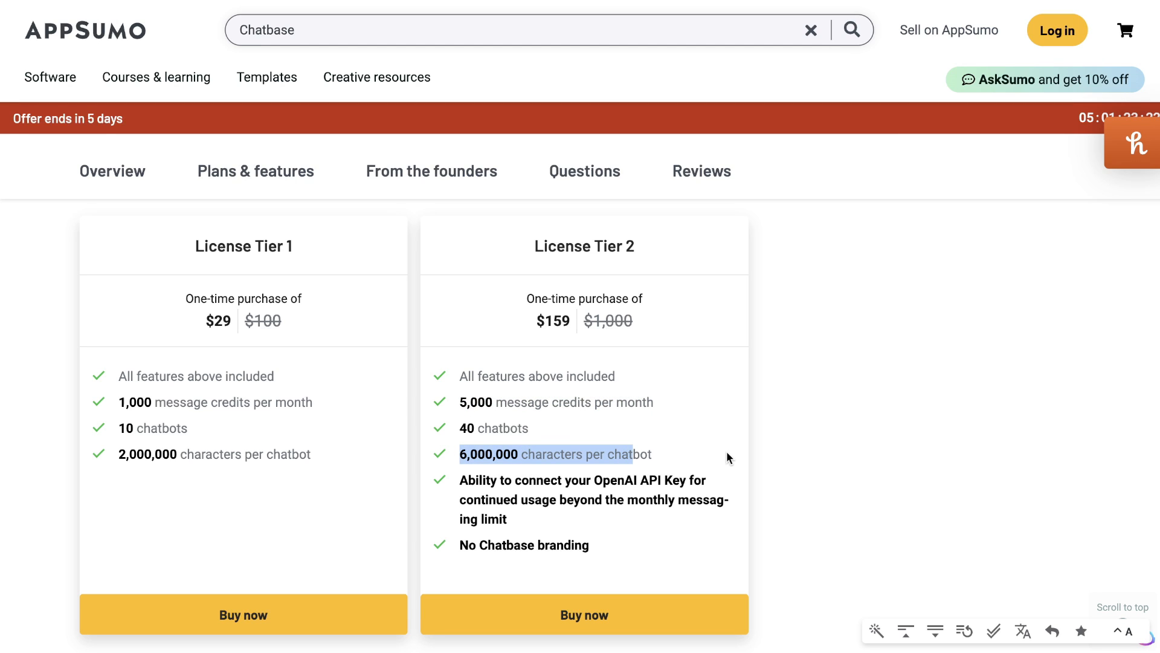
mouse_move(669, 392)
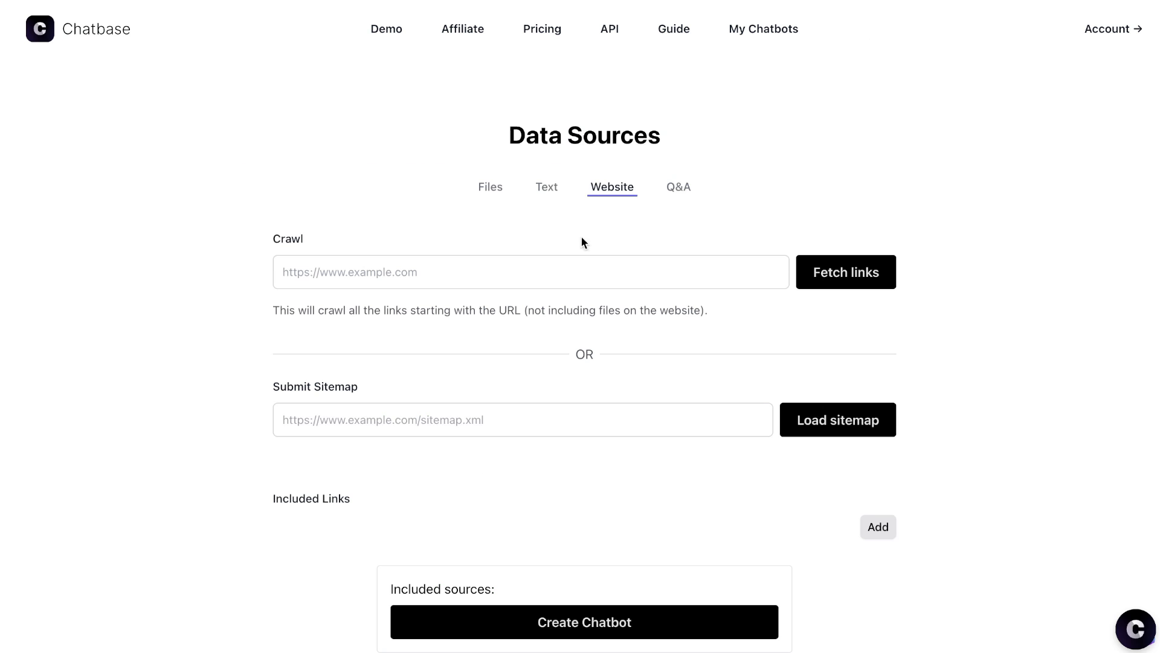
mouse_move(706, 254)
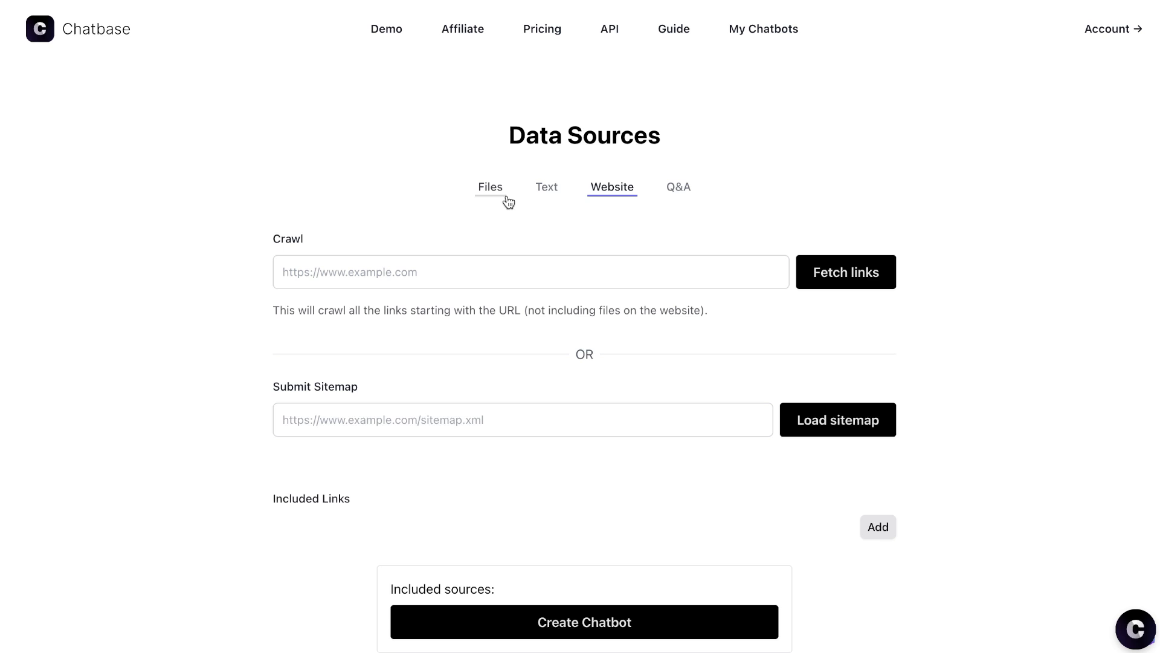
mouse_move(514, 282)
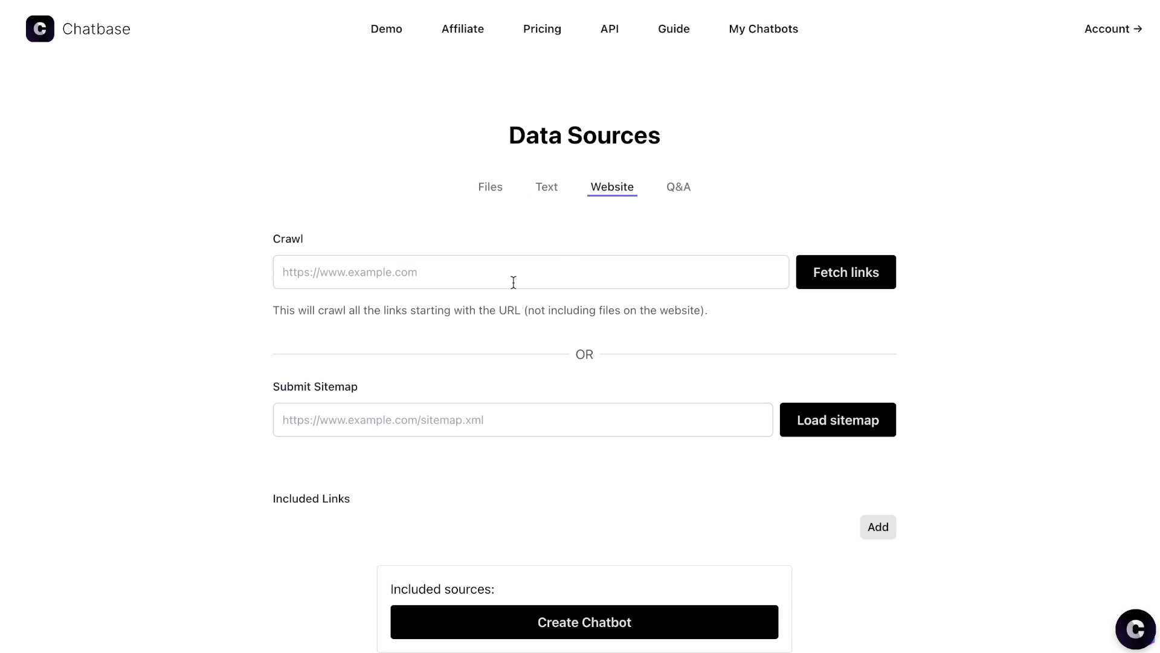
text(https://wordrocket.ai/)
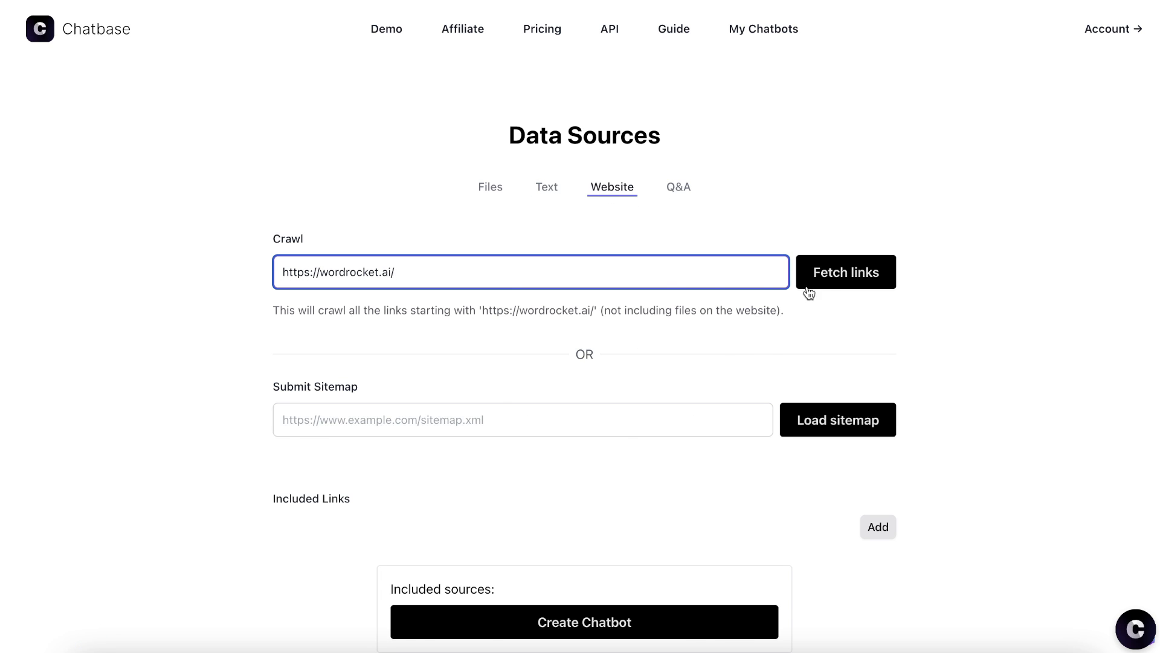
click(846, 271)
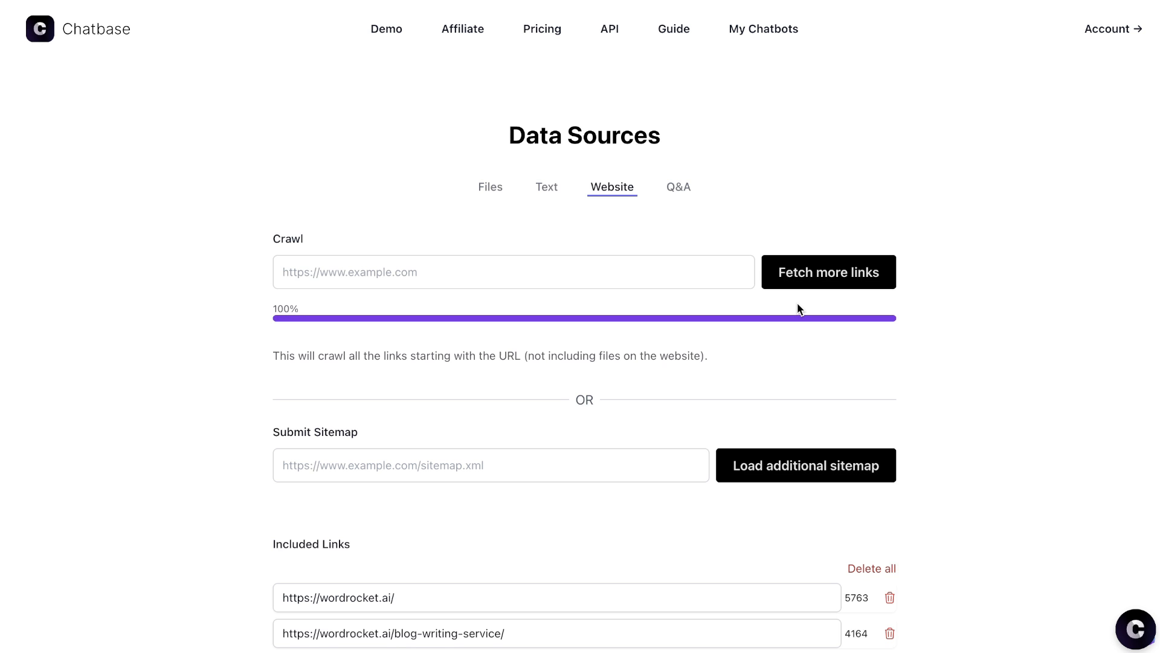
scroll(down, 3)
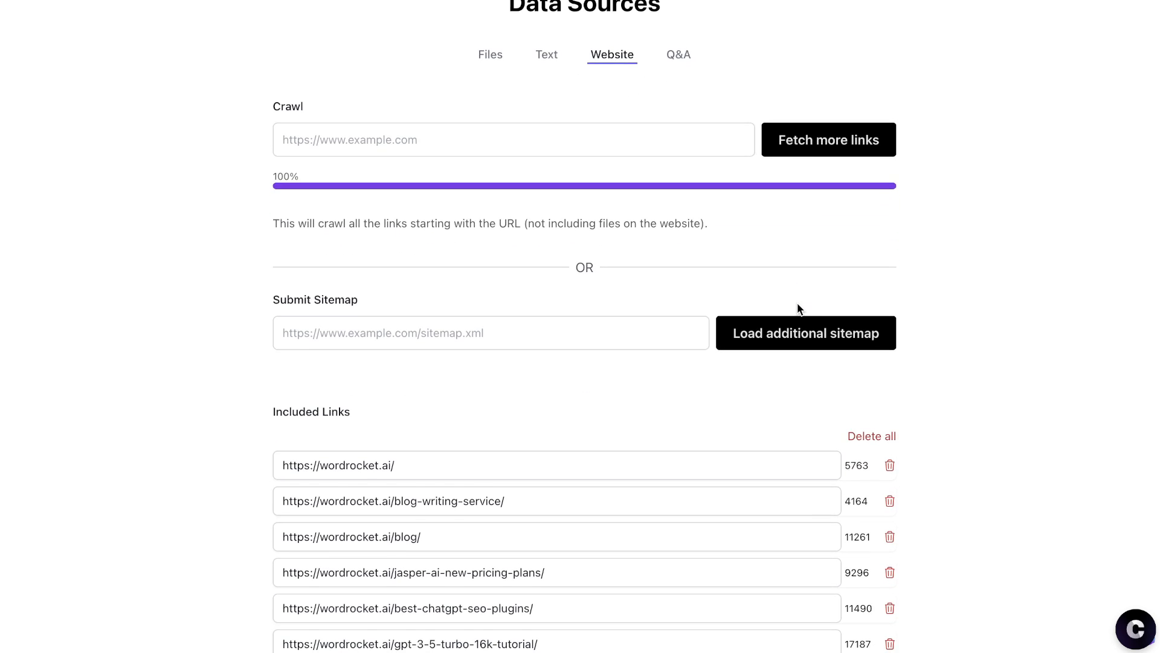
scroll(down, 3)
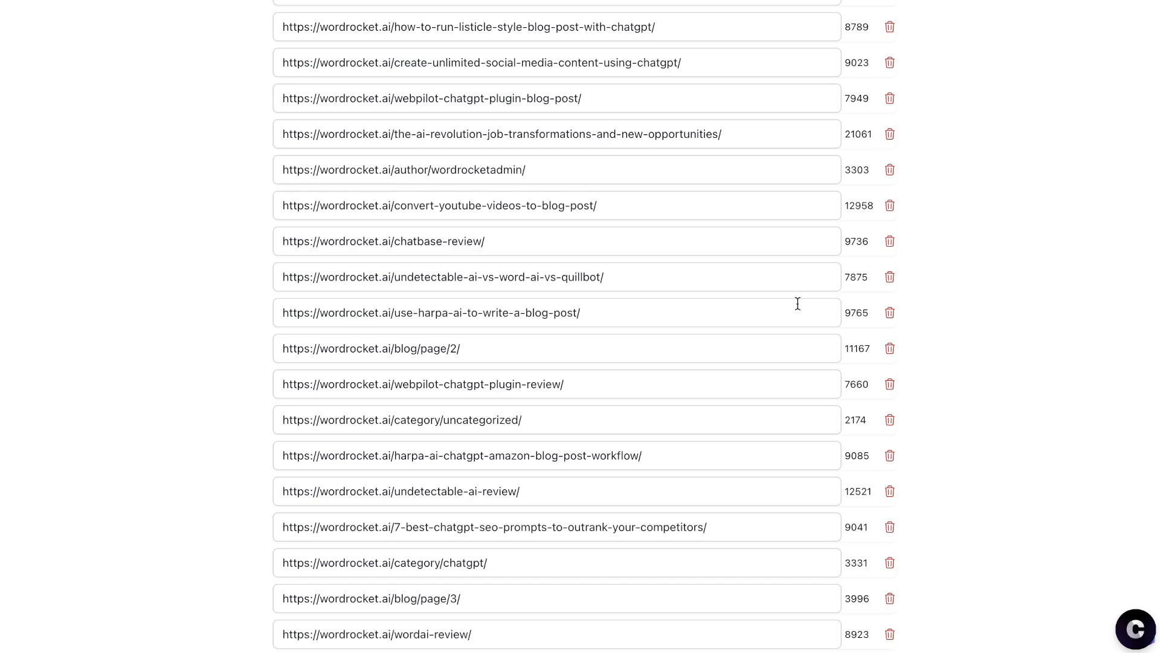
scroll(down, 3)
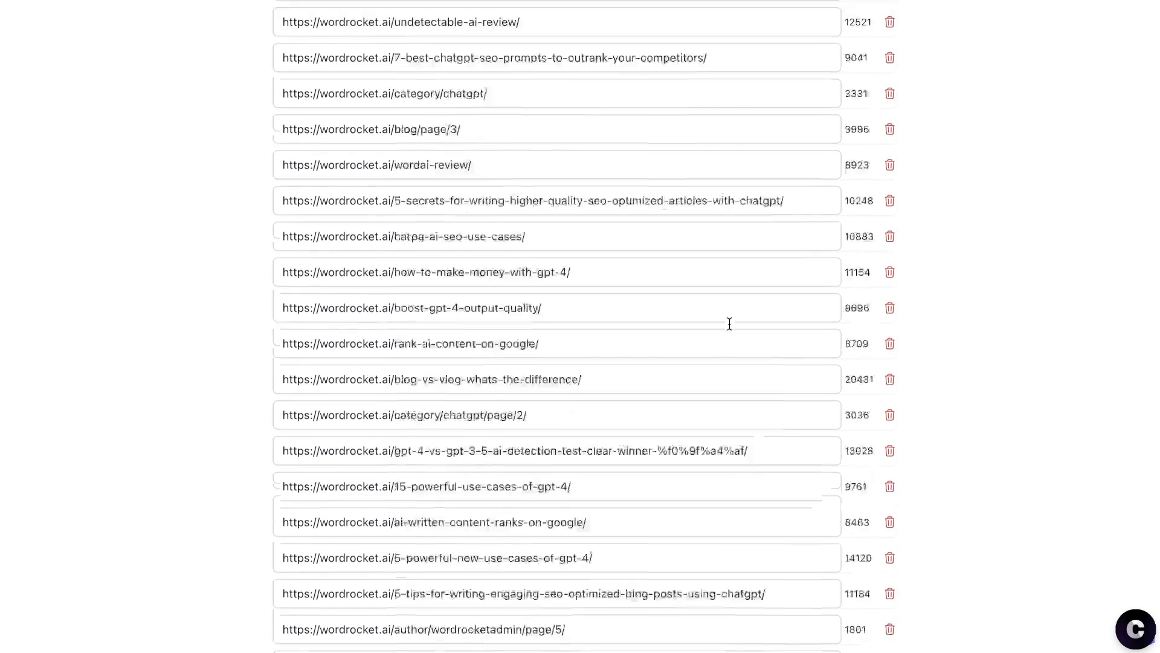
scroll(down, 3)
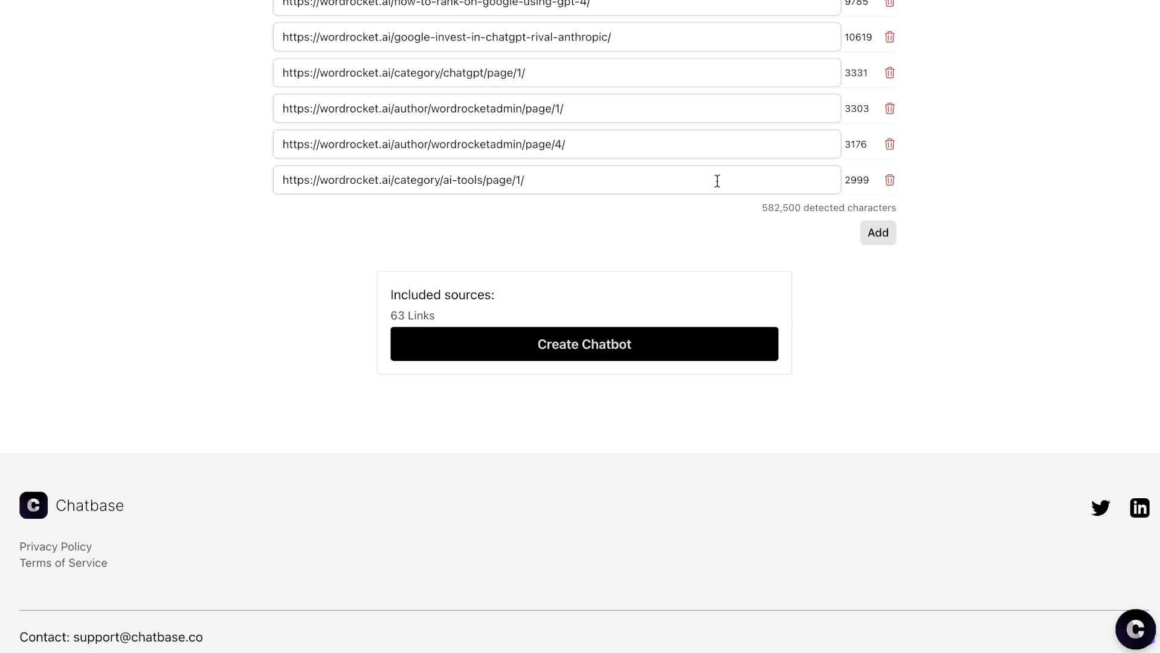
Create the wordrocket.ai chatbot from the 63 crawled links.
click(583, 343)
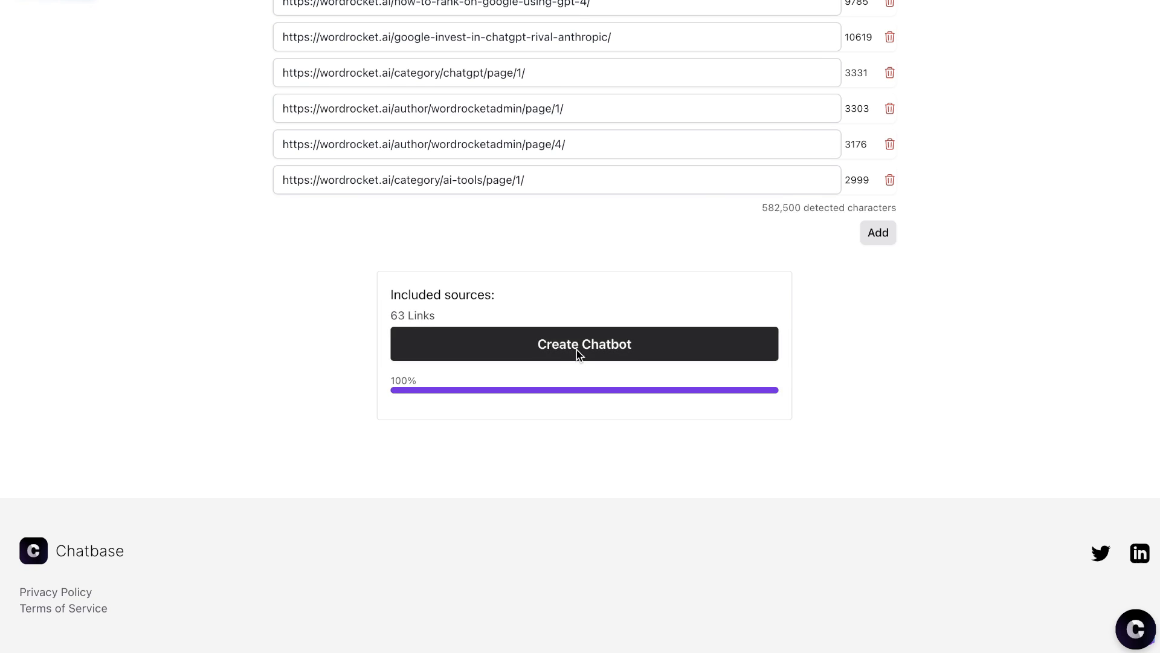
click(583, 344)
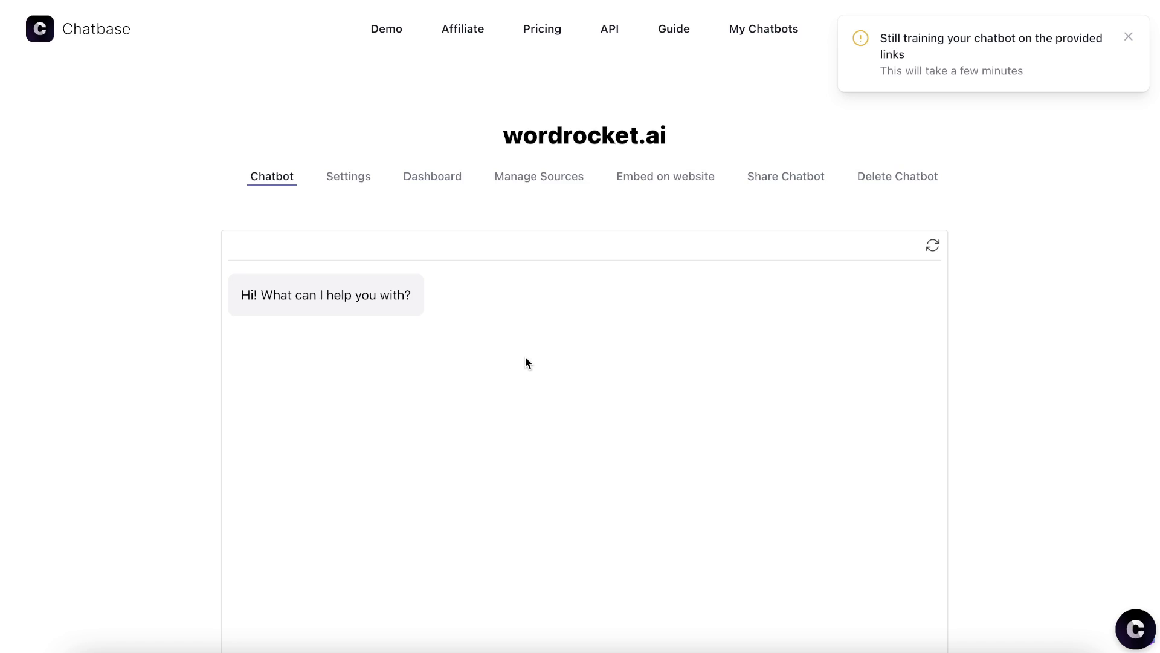
scroll(up, 3)
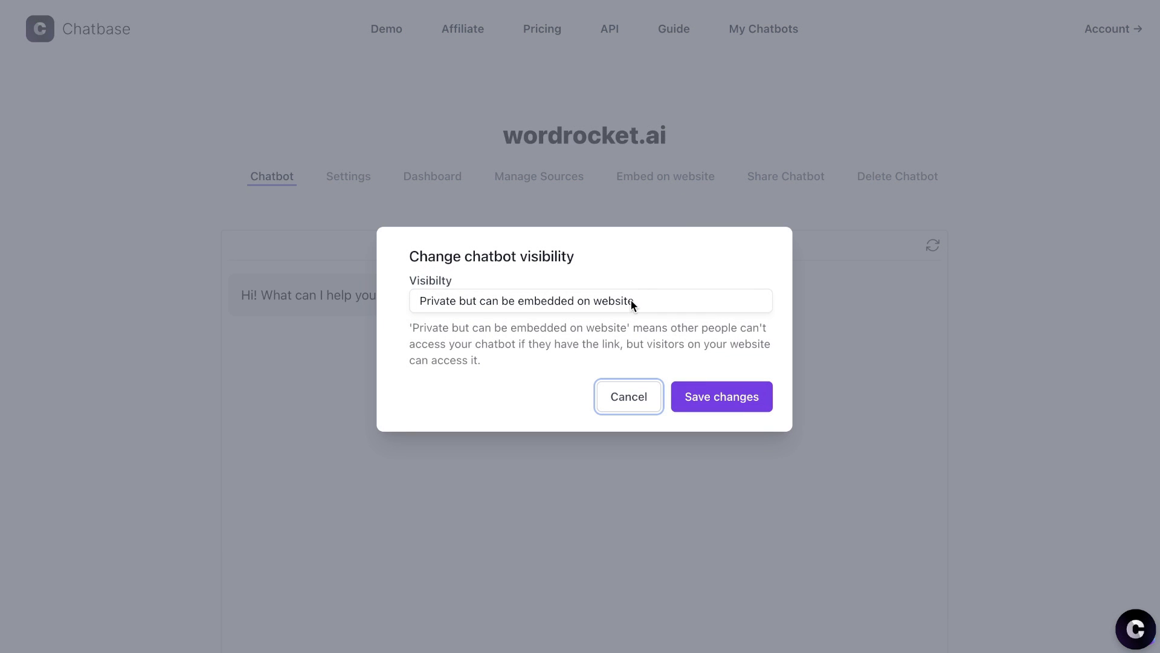
Make the chatbot private but embeddable and apply its allowed domains.
click(590, 300)
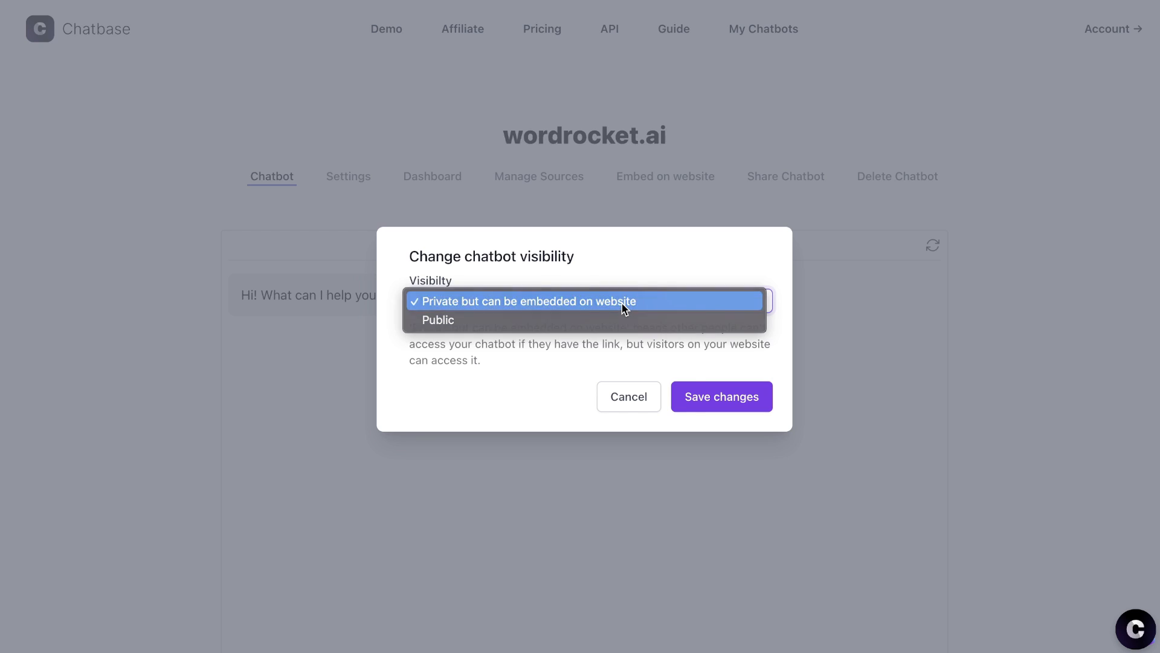
click(719, 396)
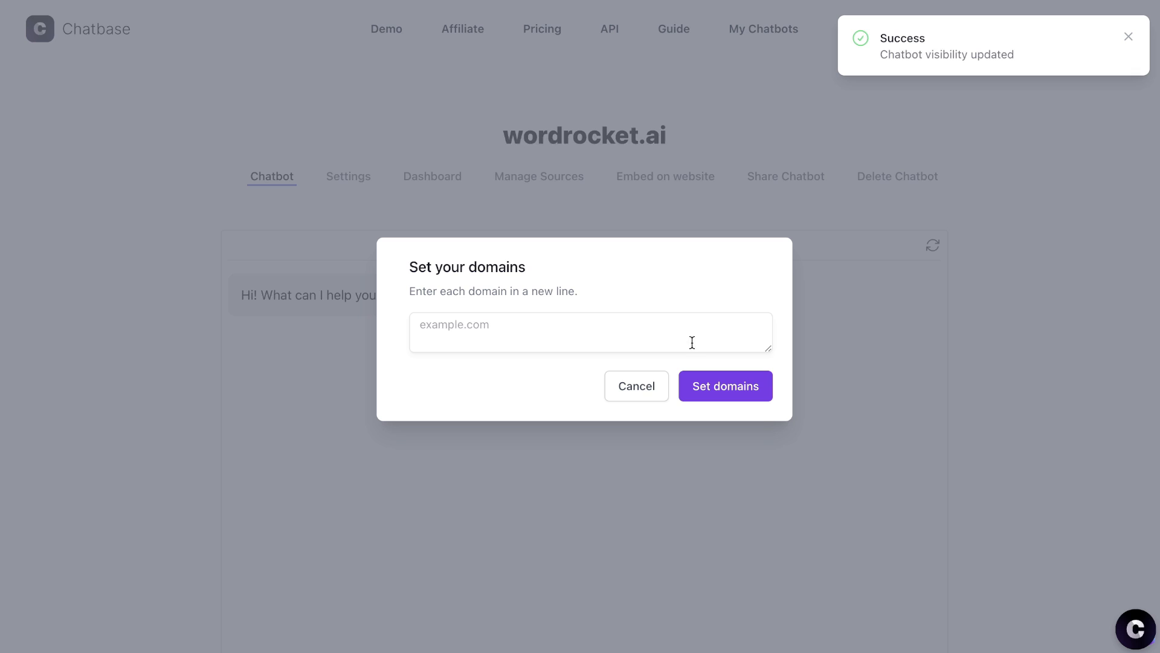
click(590, 332)
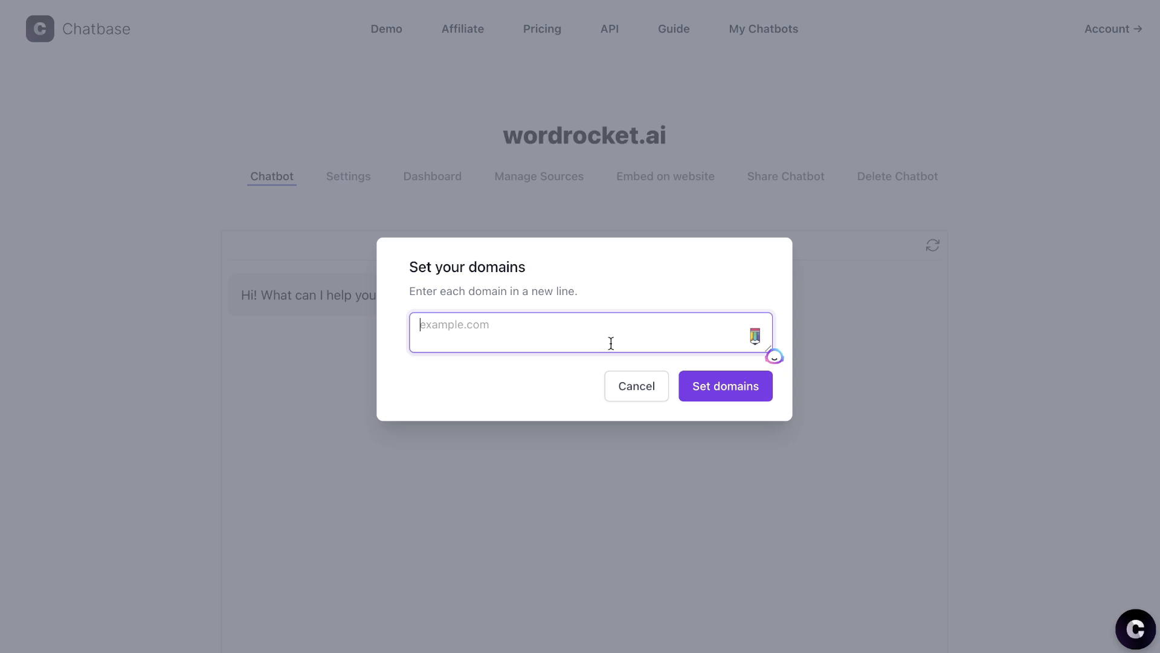
click(725, 385)
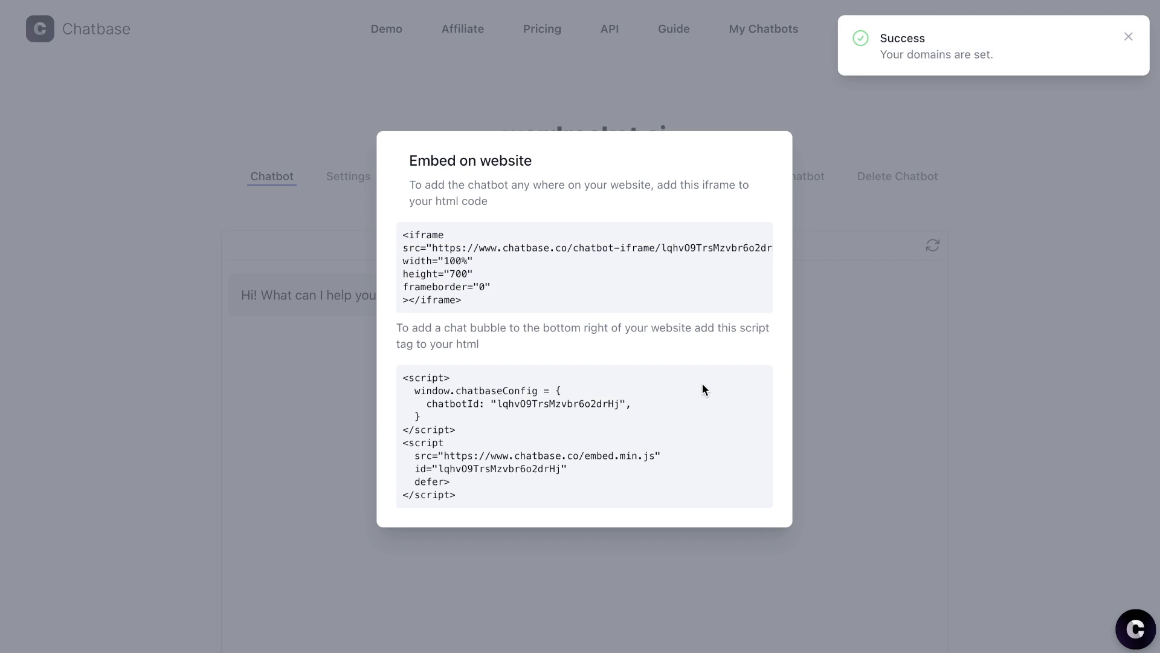
mouse_move(474, 233)
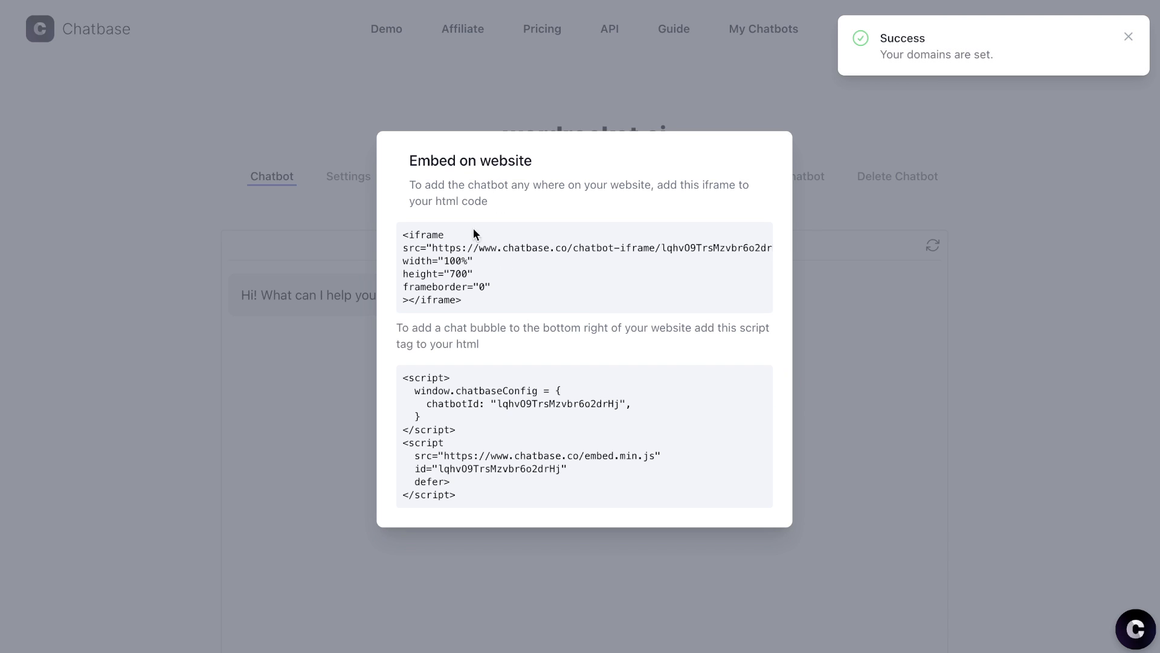
mouse_move(472, 200)
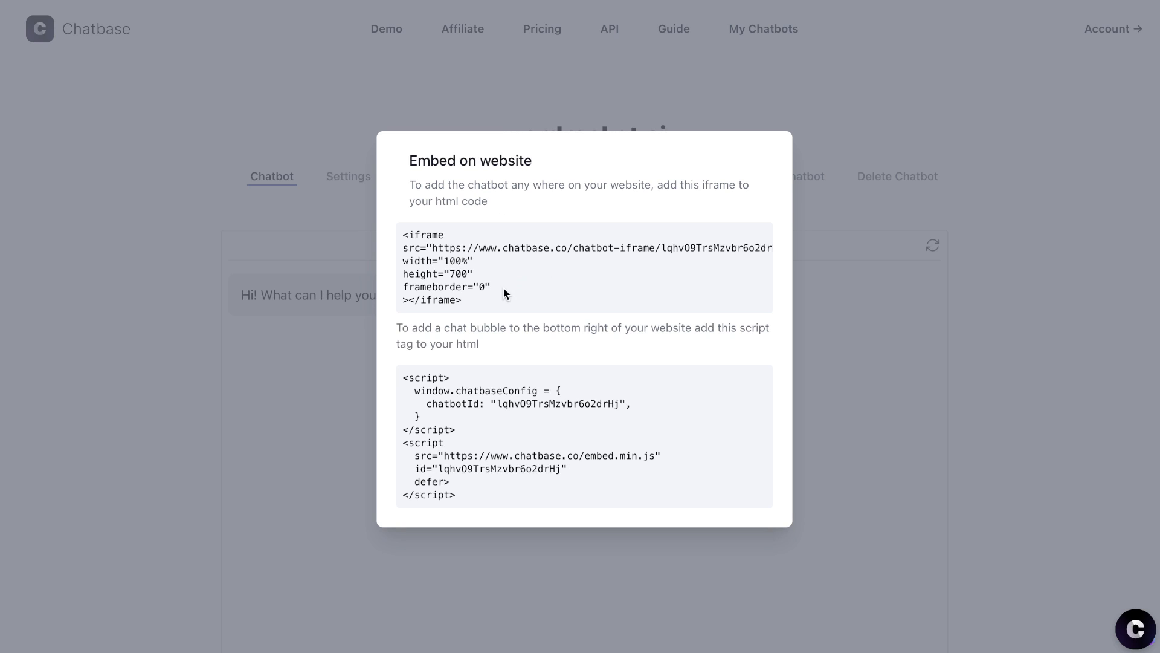
mouse_move(449, 340)
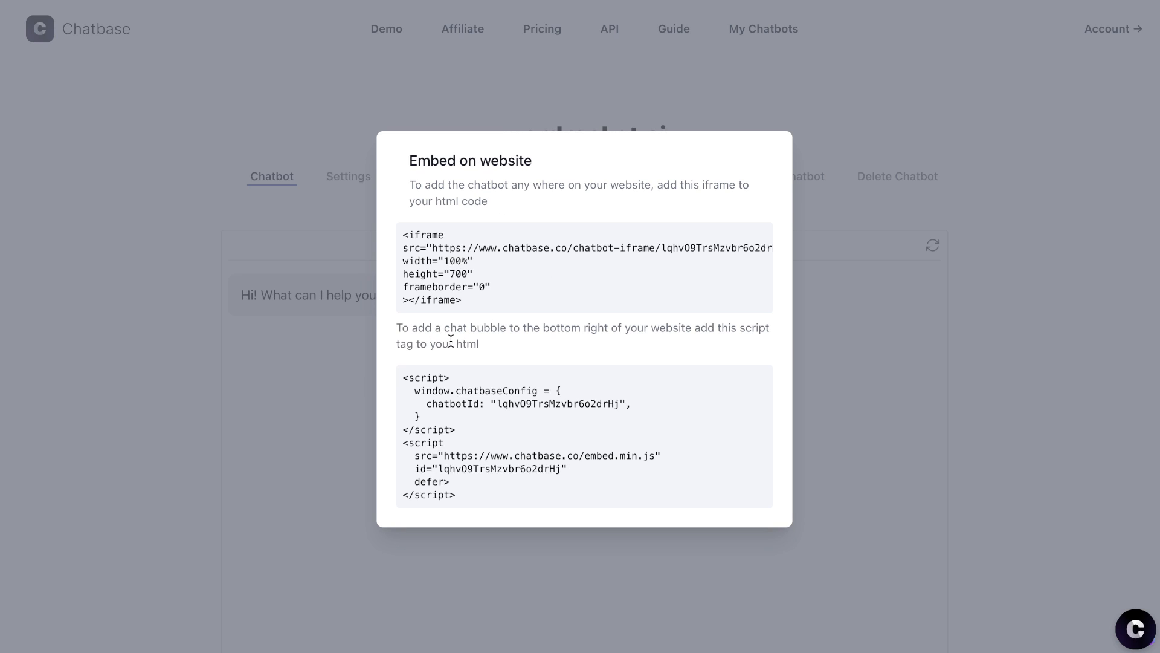
mouse_move(685, 360)
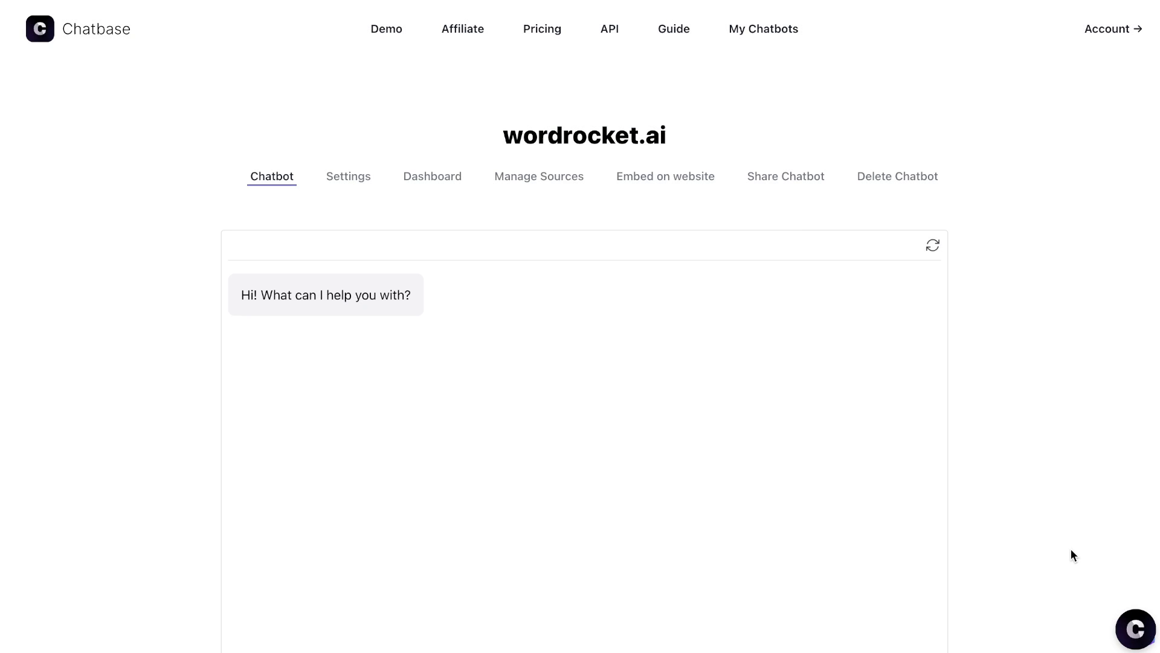
Preview the chat bubble by opening, closing and reopening it, then show the embed code.
click(1136, 629)
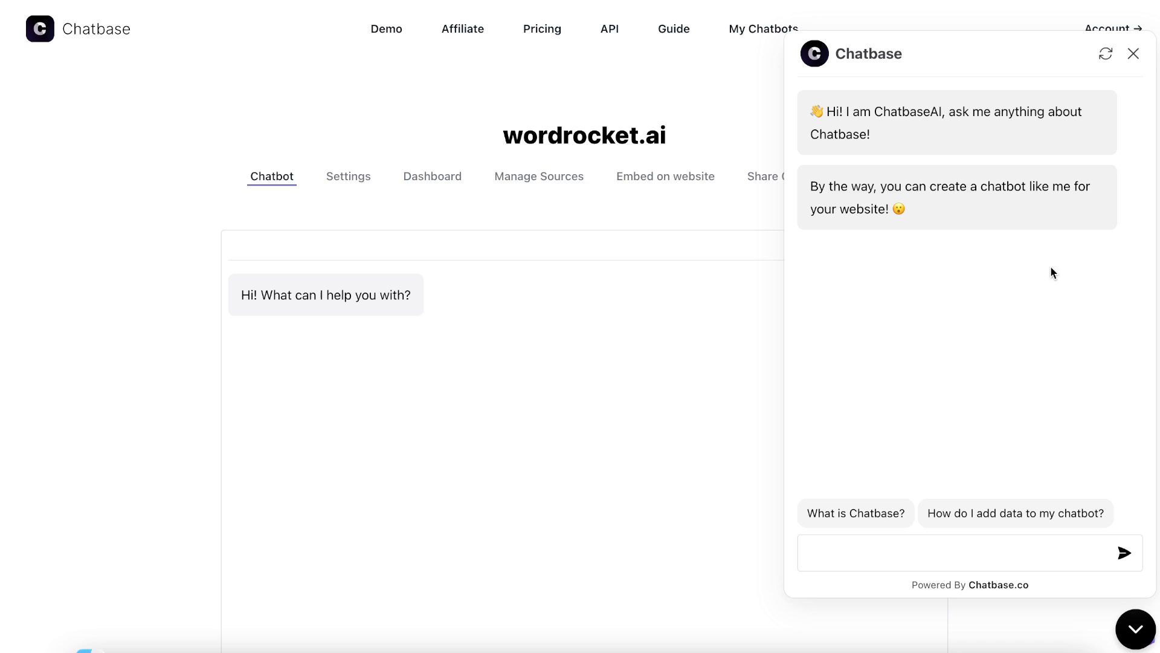
mouse_move(1111, 256)
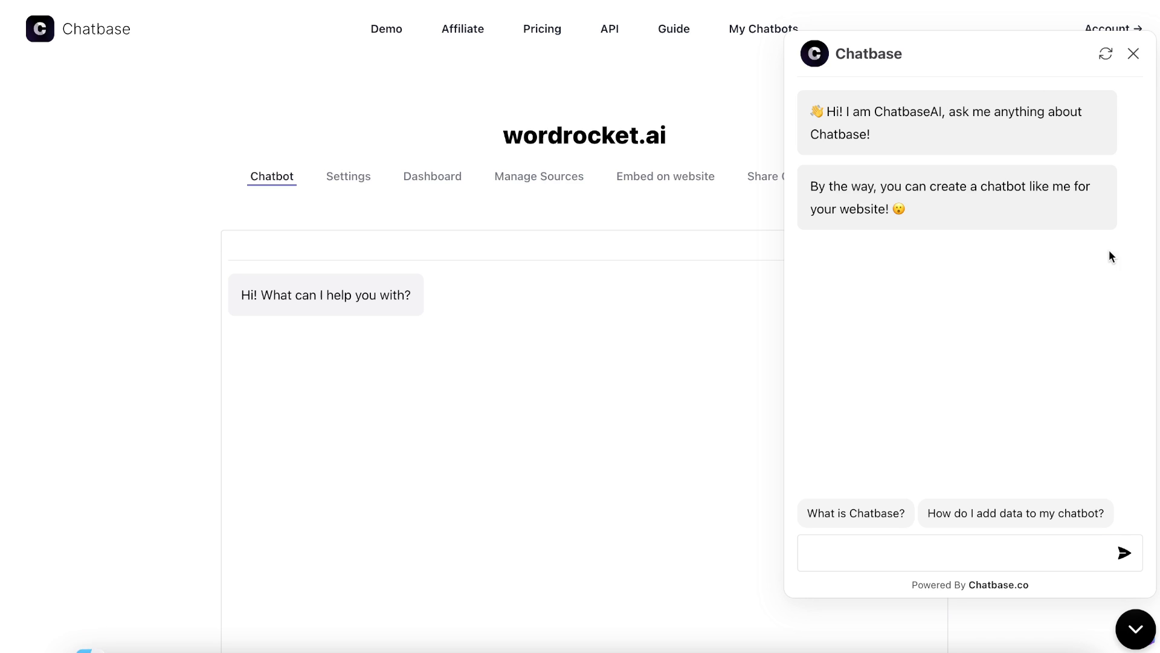
click(1133, 54)
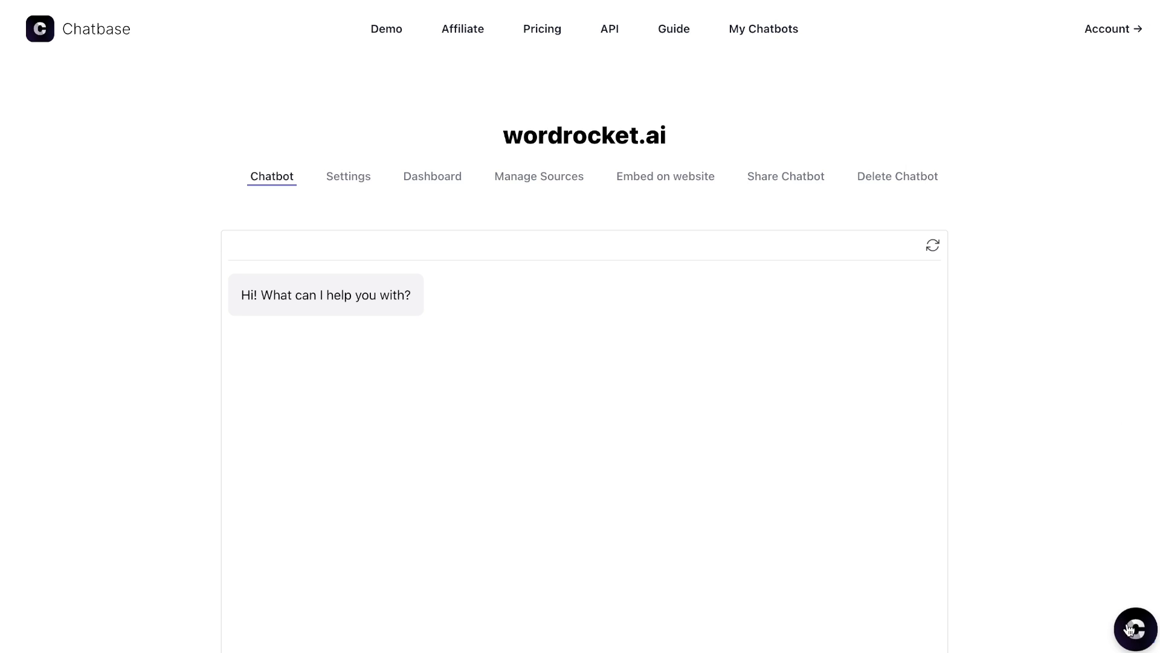
click(1136, 629)
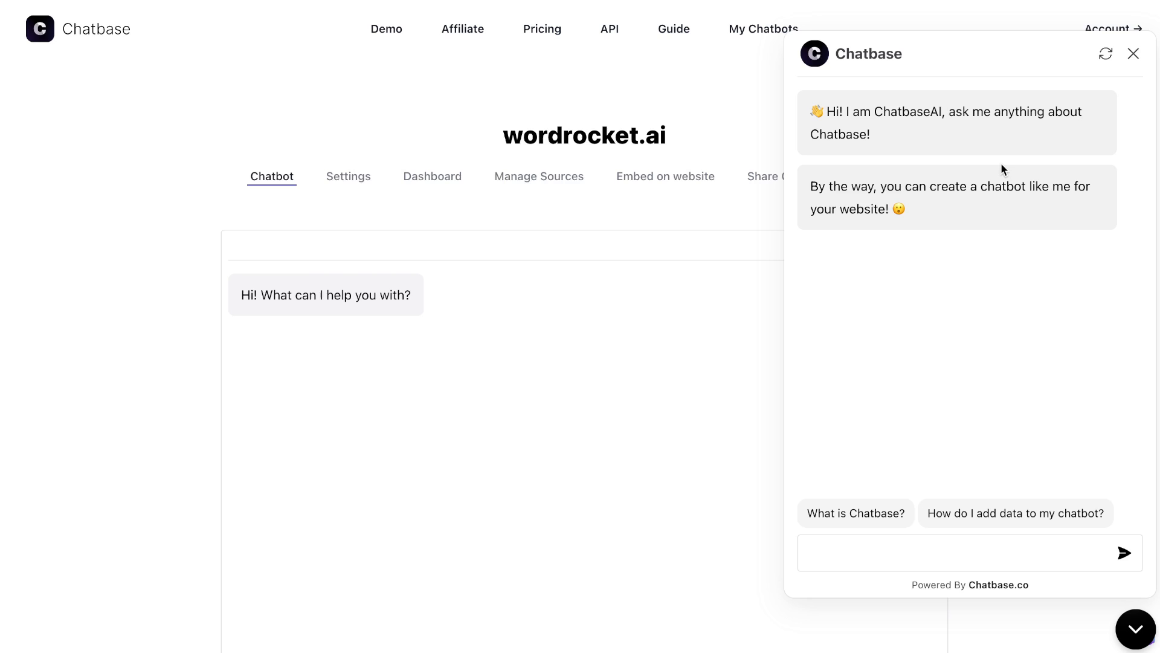
mouse_move(1134, 53)
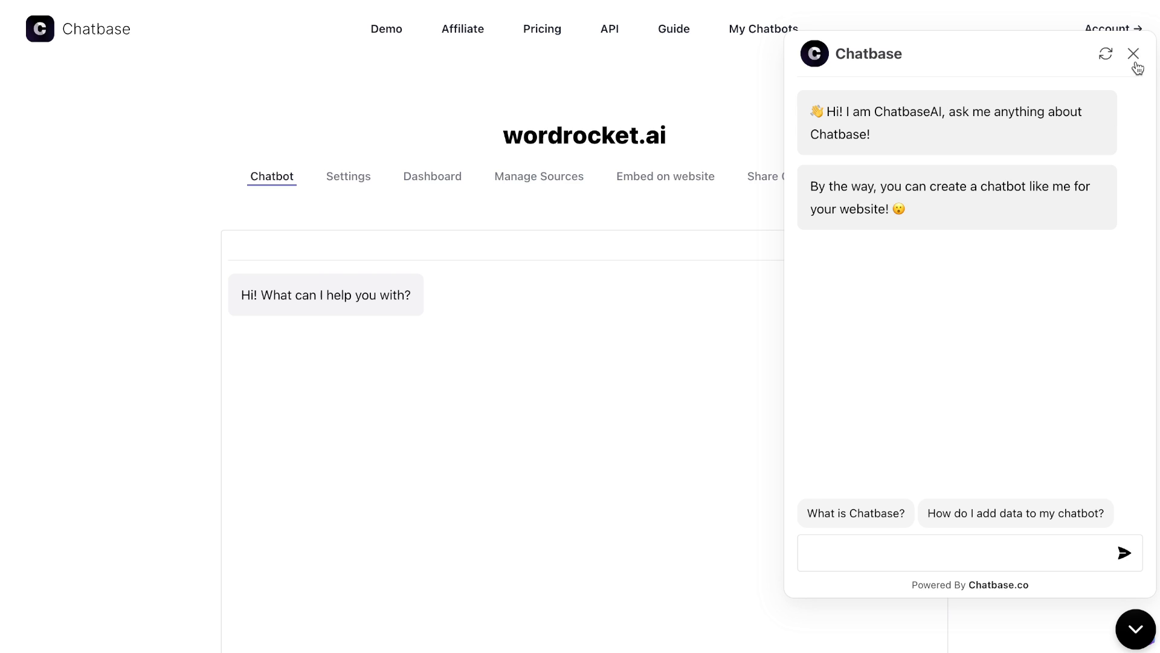
mouse_move(1110, 217)
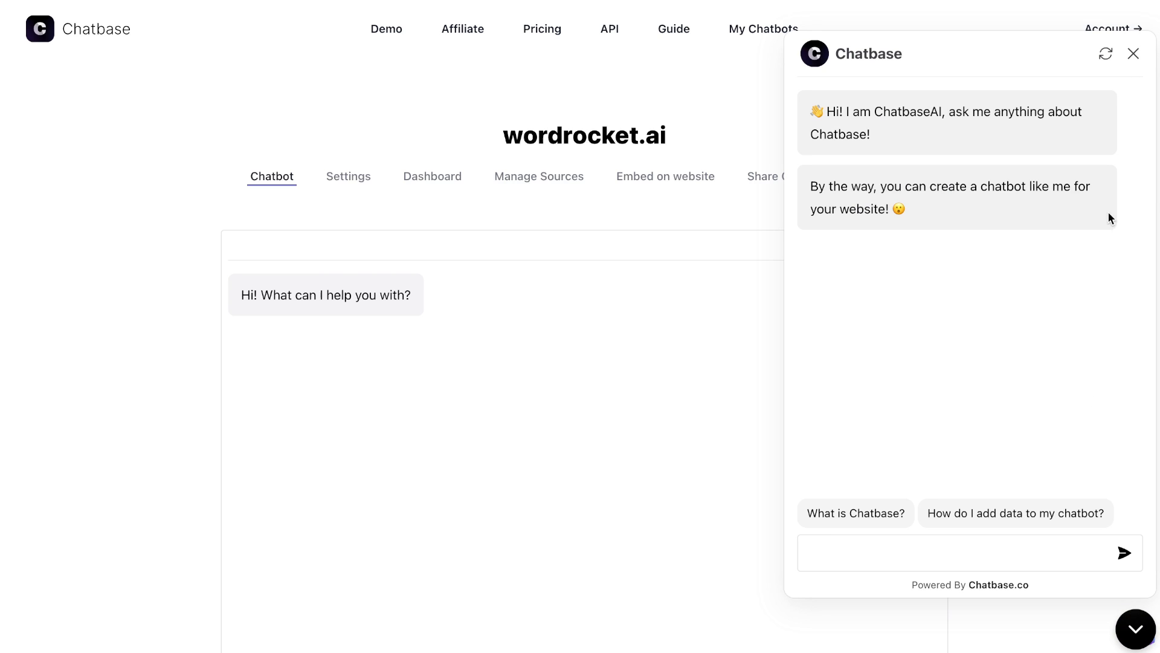
click(663, 176)
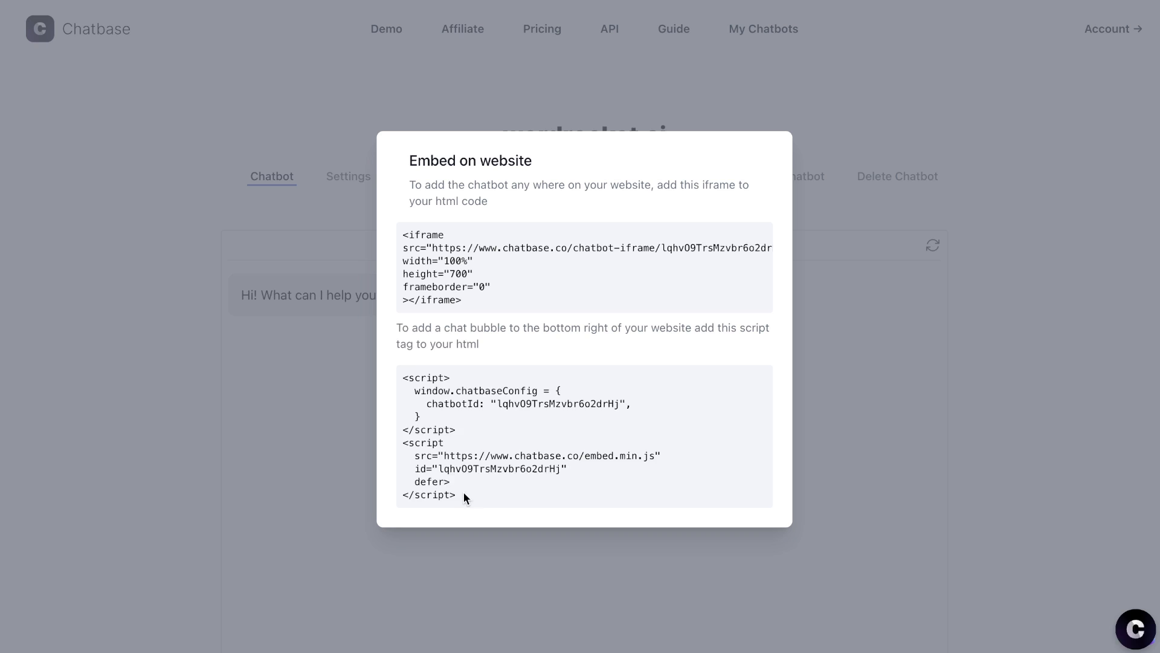
mouse_move(994, 248)
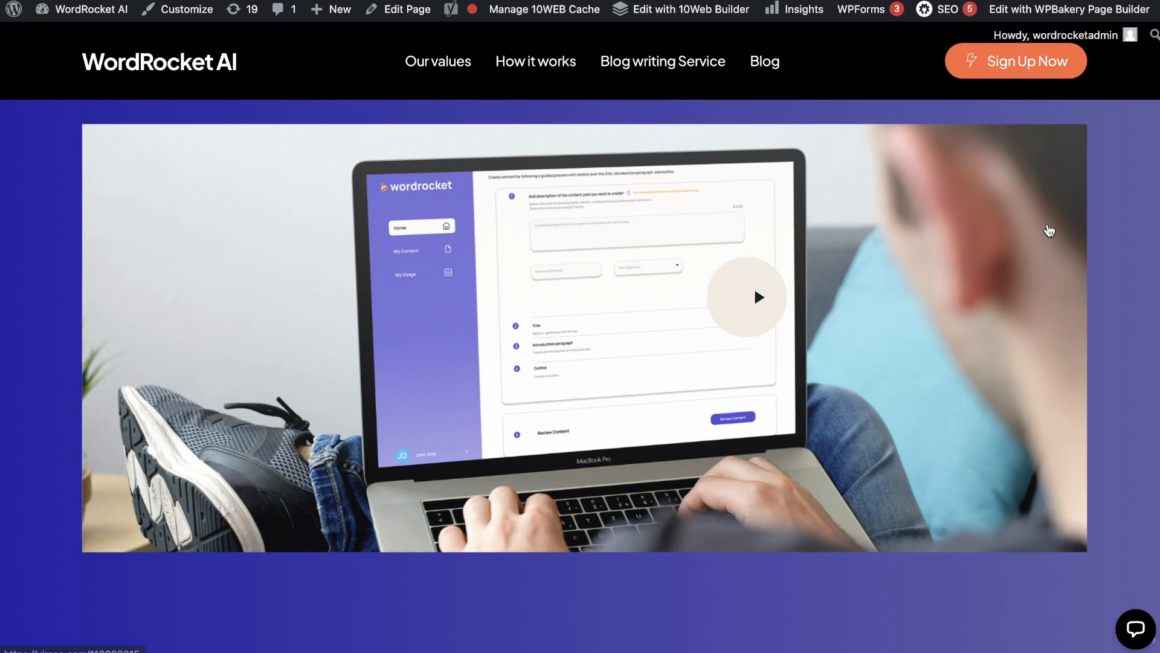
Ask the site's chat bubble questions about bypassing AI detection.
click(1135, 629)
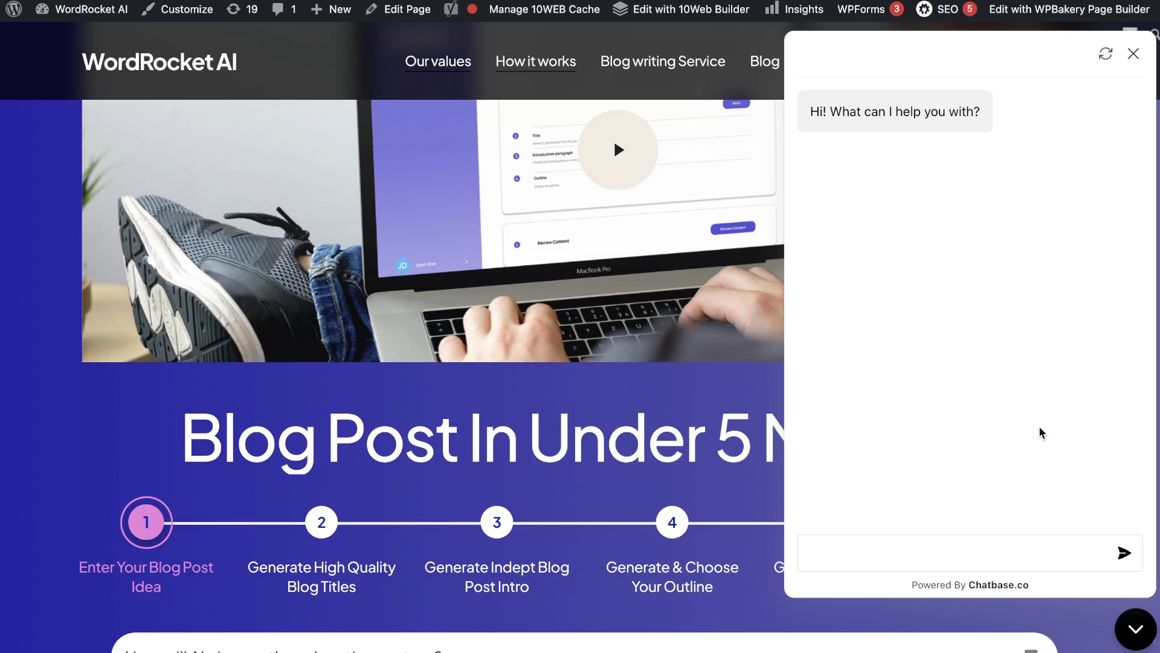
mouse_move(918, 286)
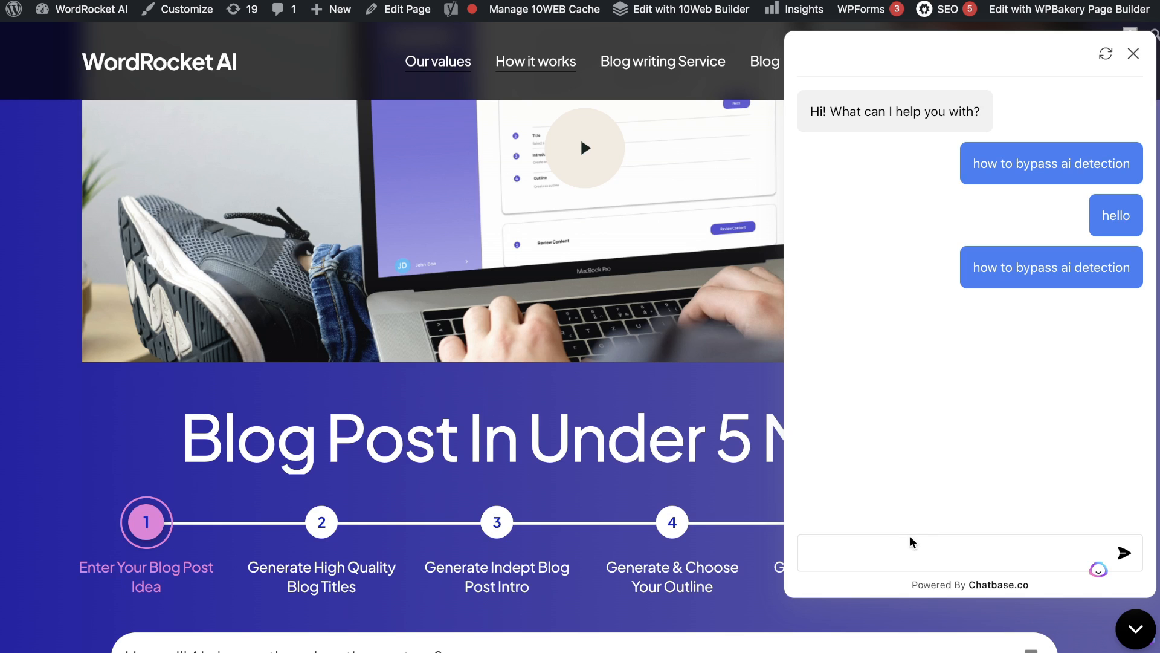
click(1127, 552)
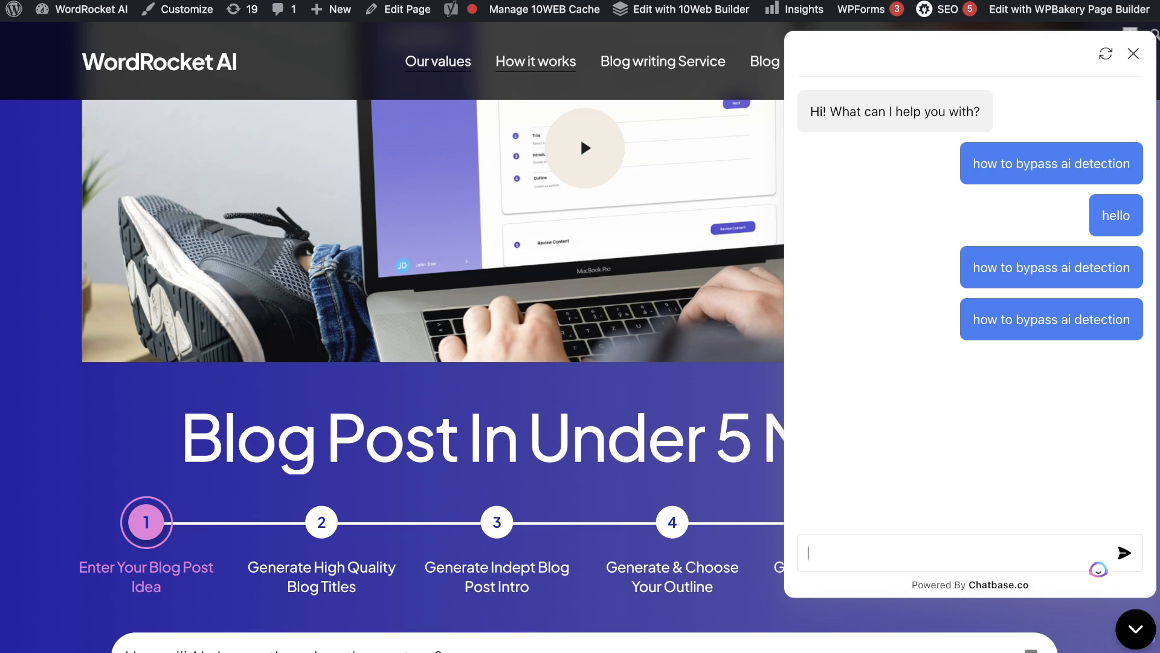
click(1133, 53)
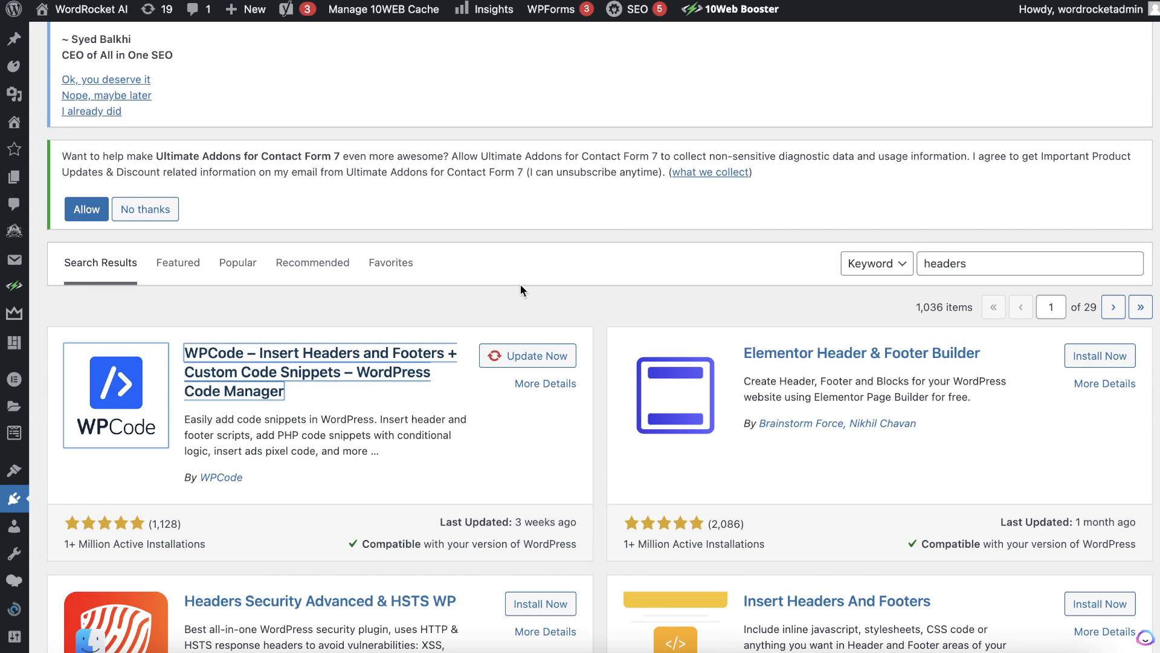
mouse_move(316, 377)
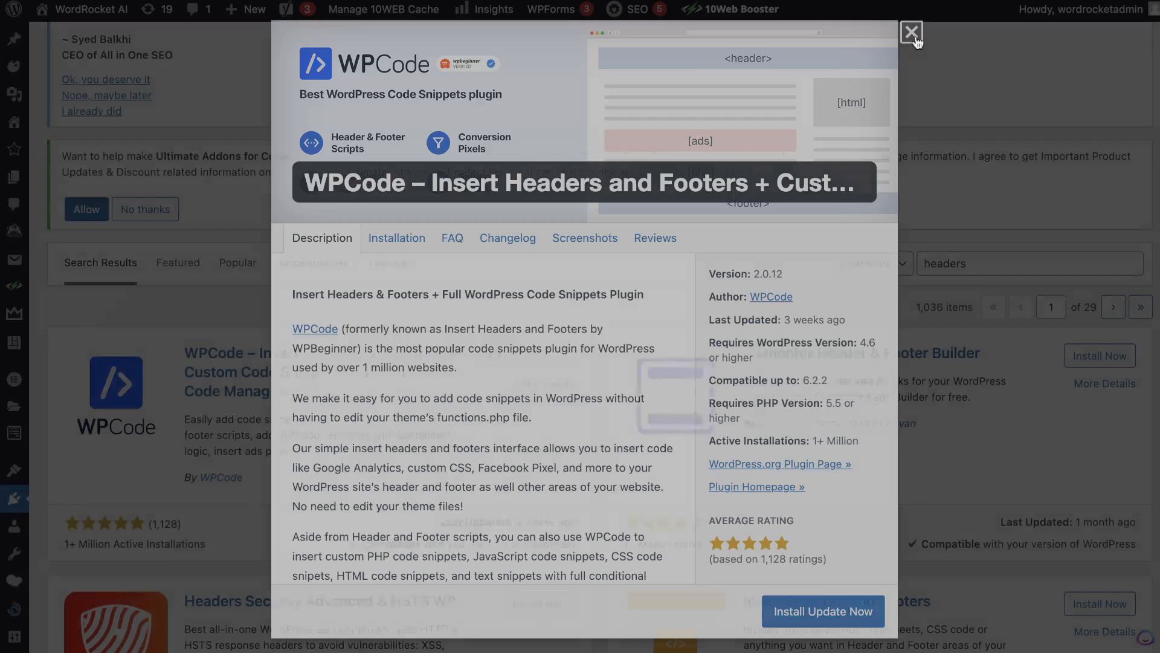
Close the WPCode – Insert Headers and Footers details to return to search results.
click(912, 34)
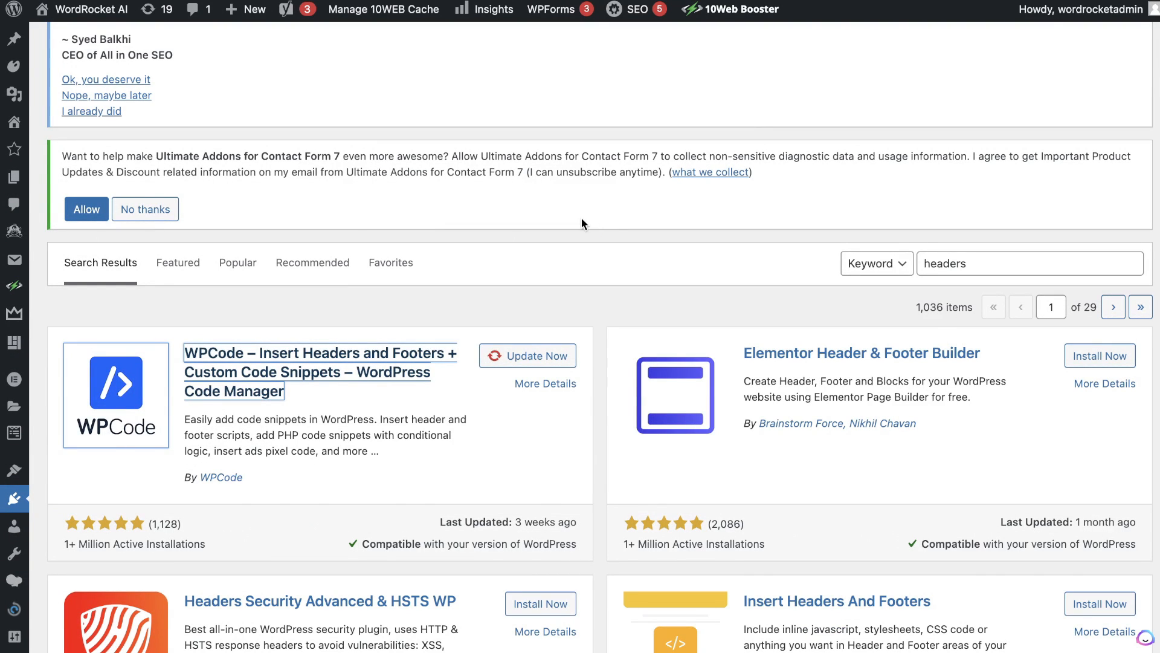
mouse_move(366, 215)
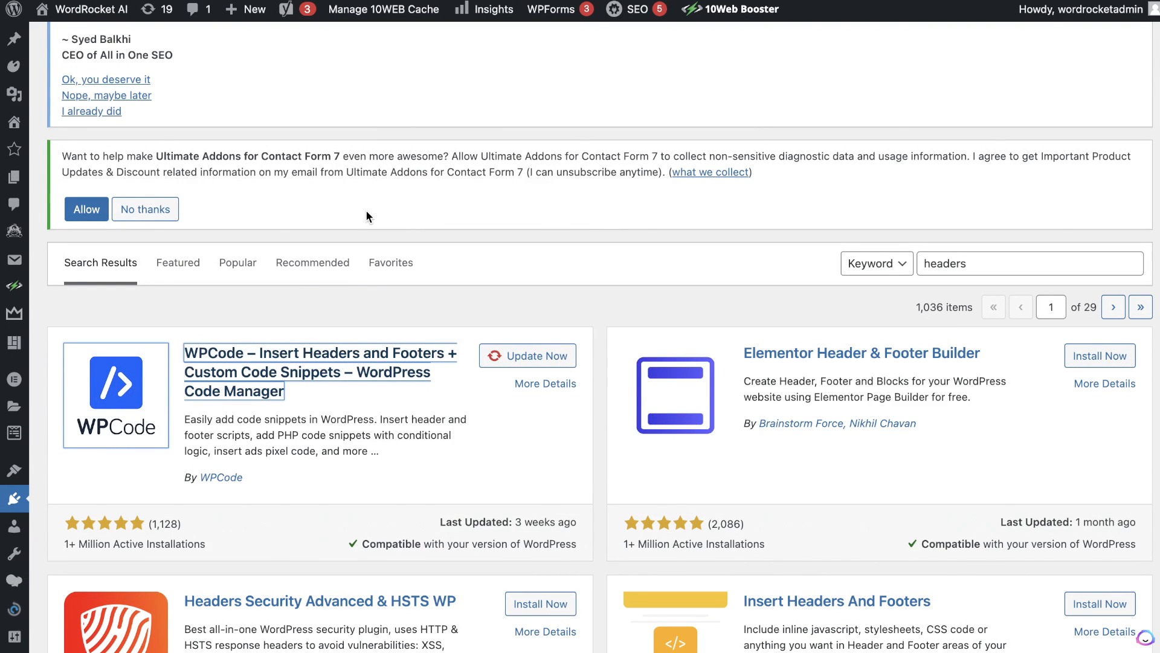
mouse_move(251, 313)
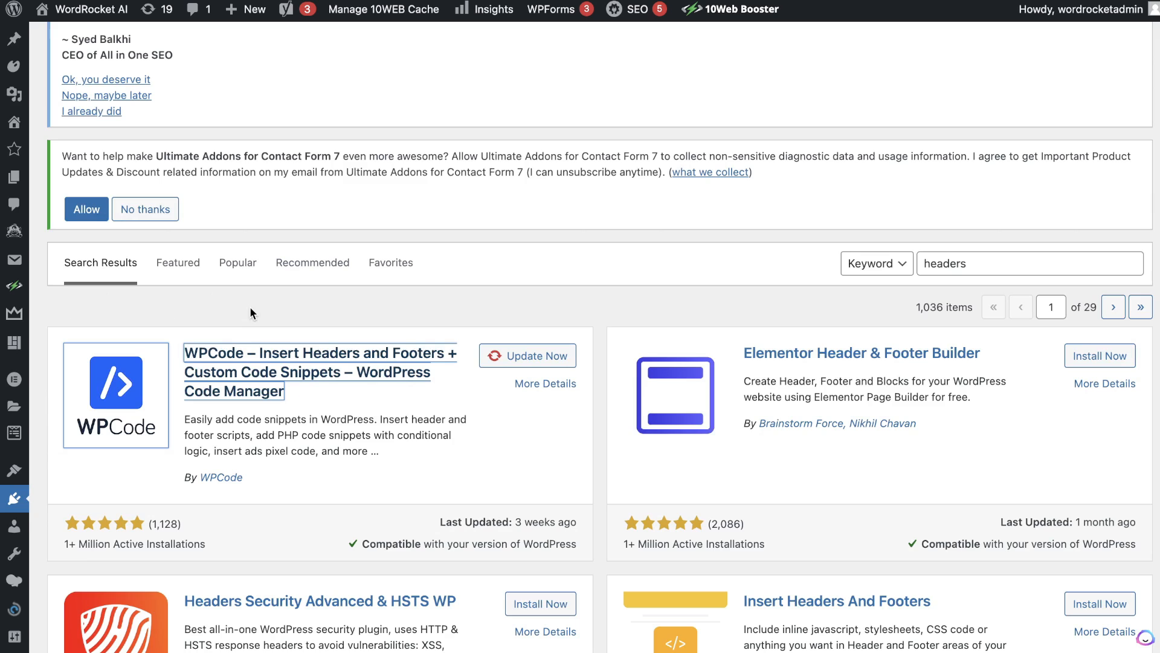
mouse_move(288, 368)
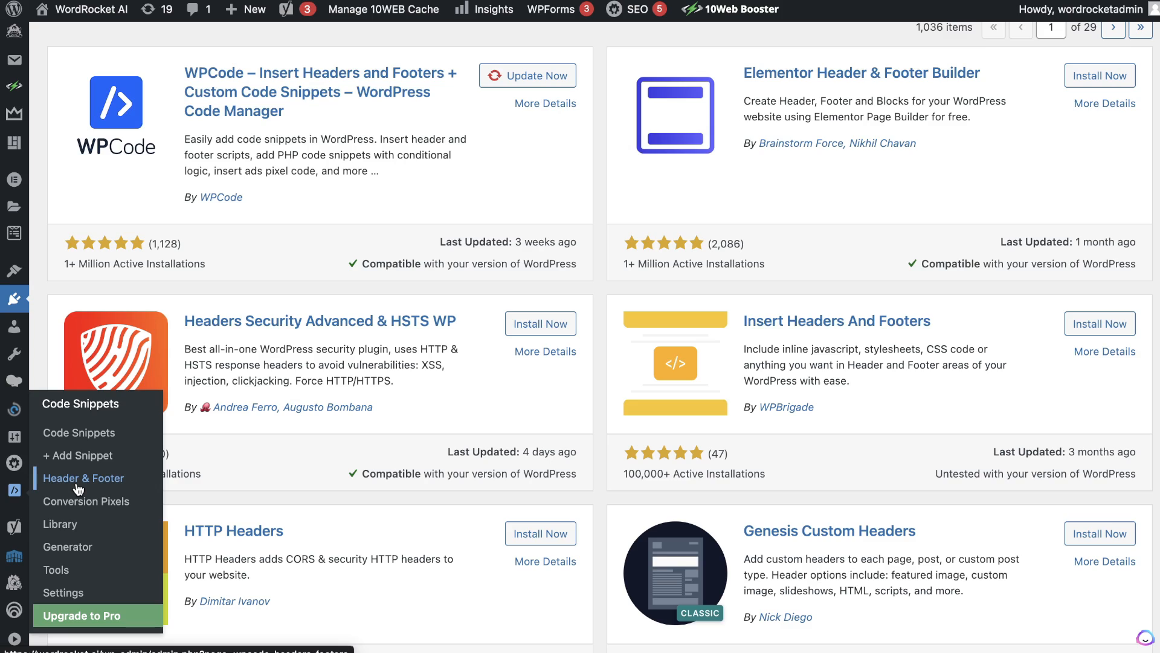
Check the Chatbase script in WPCode's global header, then open WordPress 6.2.2's About page.
click(83, 478)
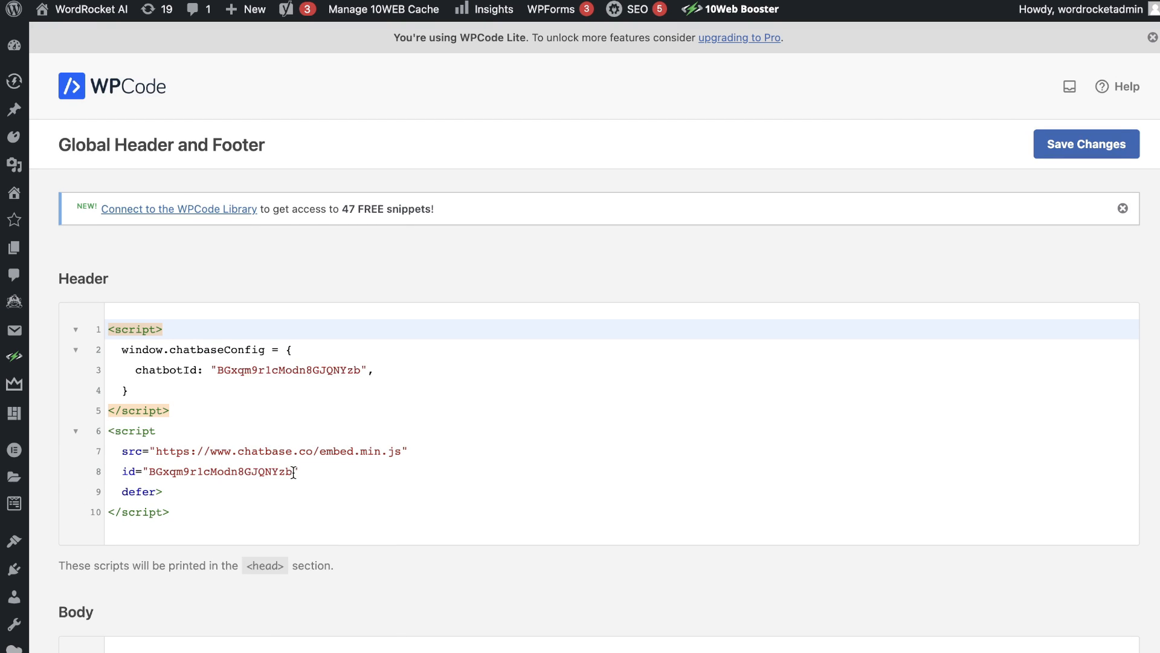
mouse_move(268, 462)
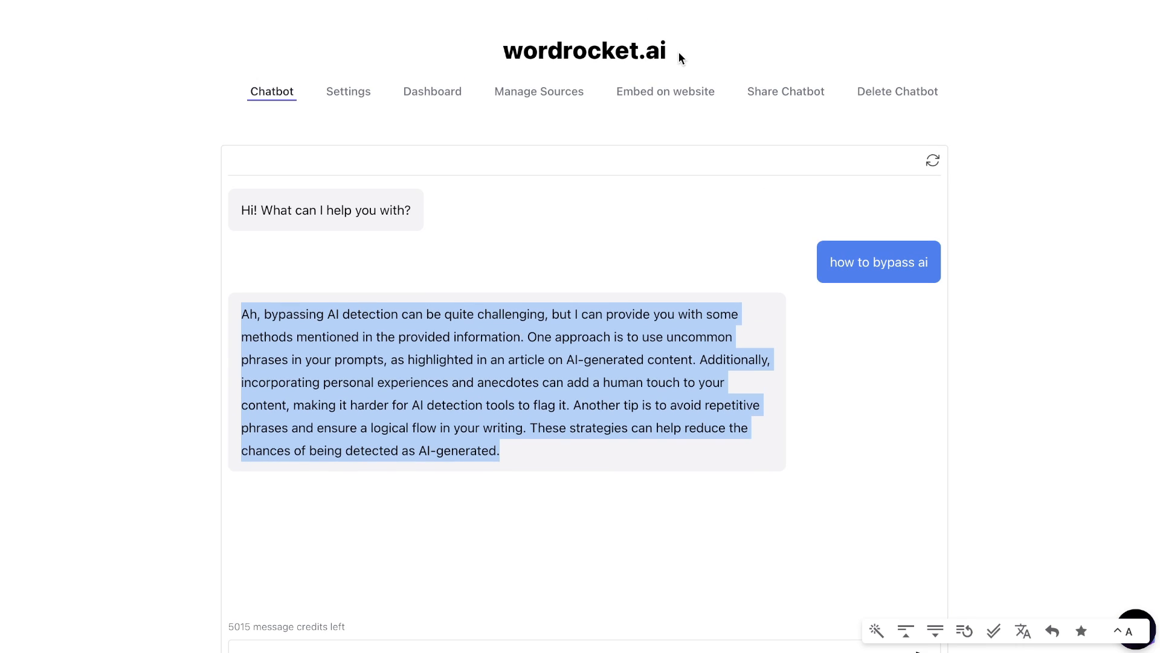
click(664, 92)
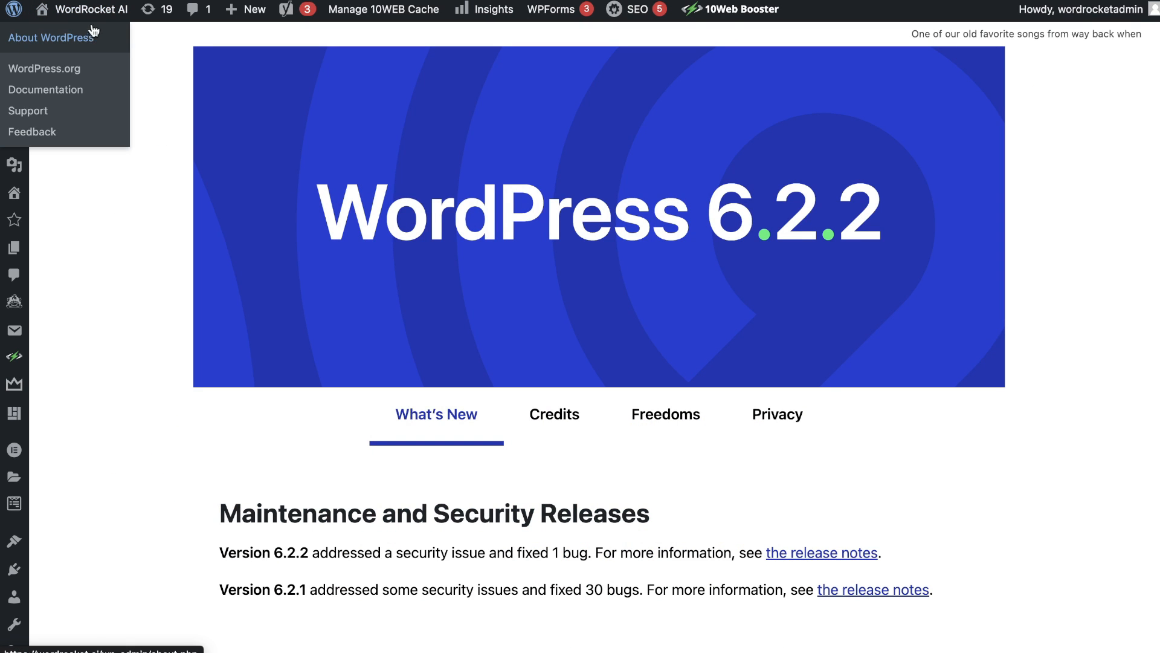
Visit the live WordRocket AI site, open the Chatbase bubble showing the bypass-AI-detection chat, then scroll.
click(91, 9)
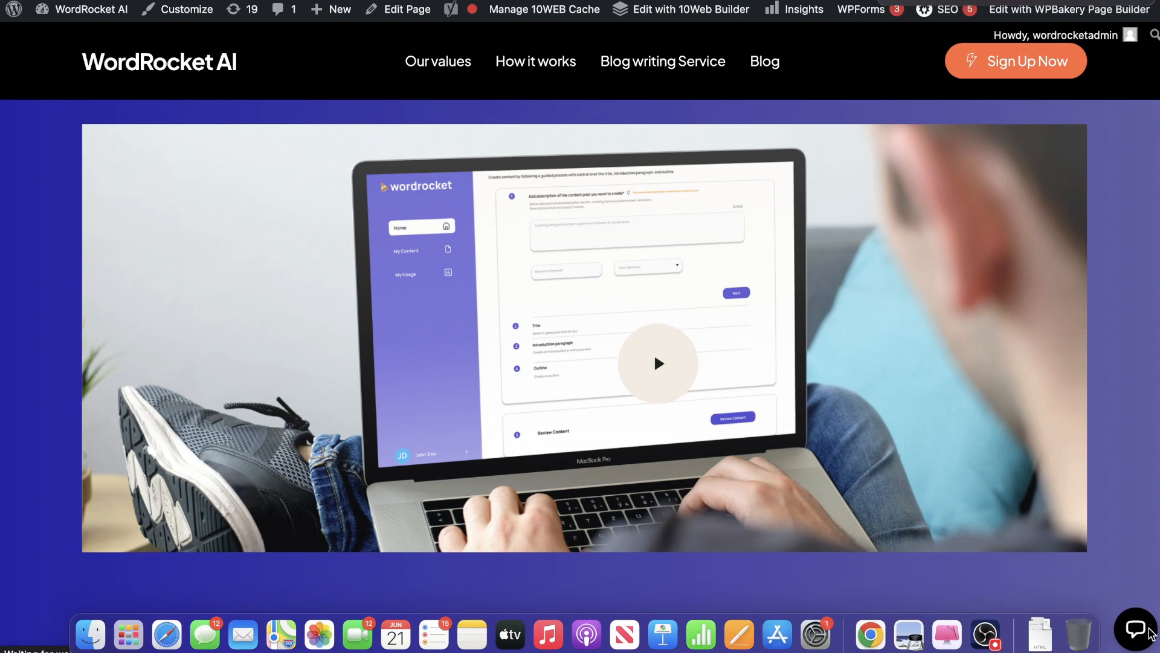
click(1127, 629)
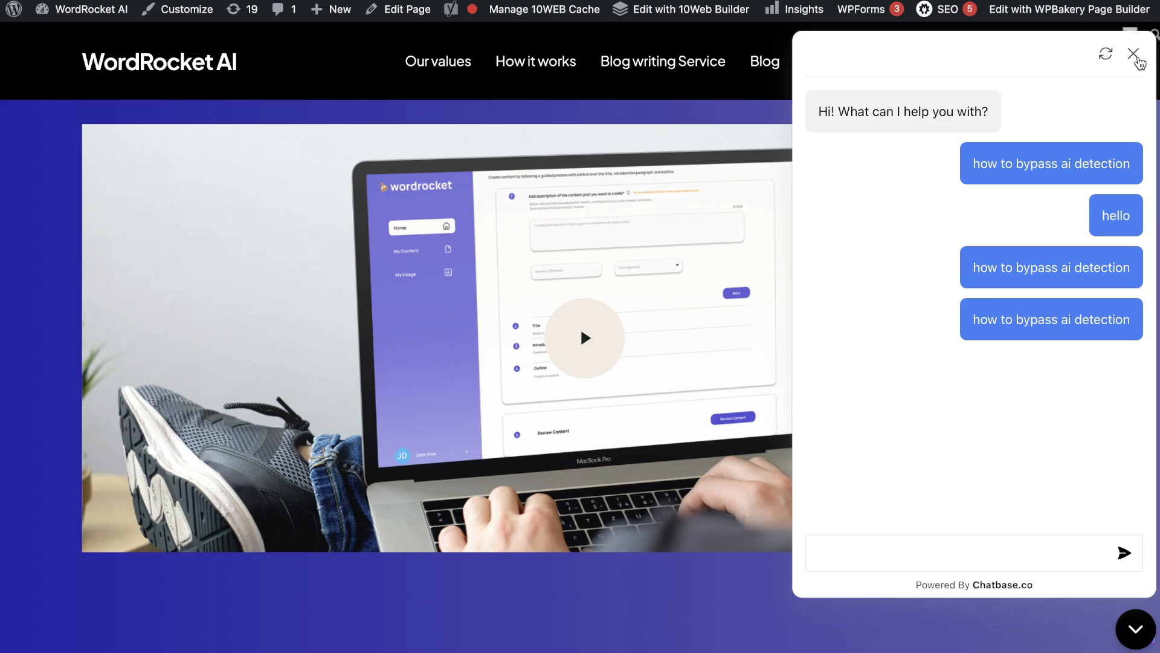
click(1133, 53)
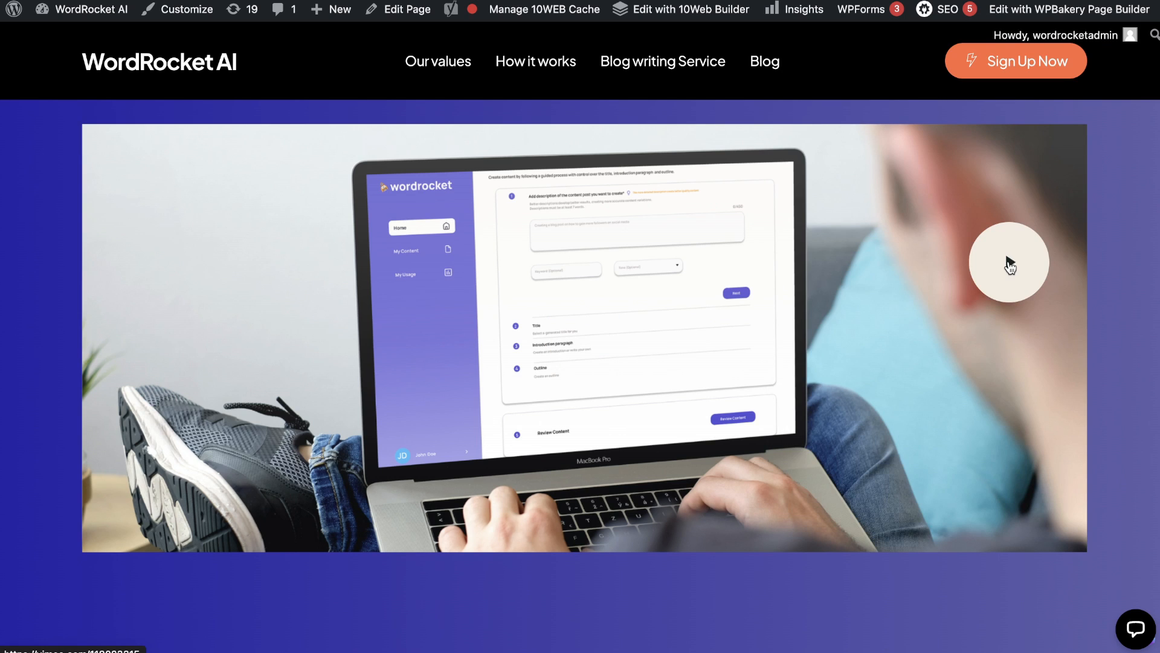
mouse_move(966, 134)
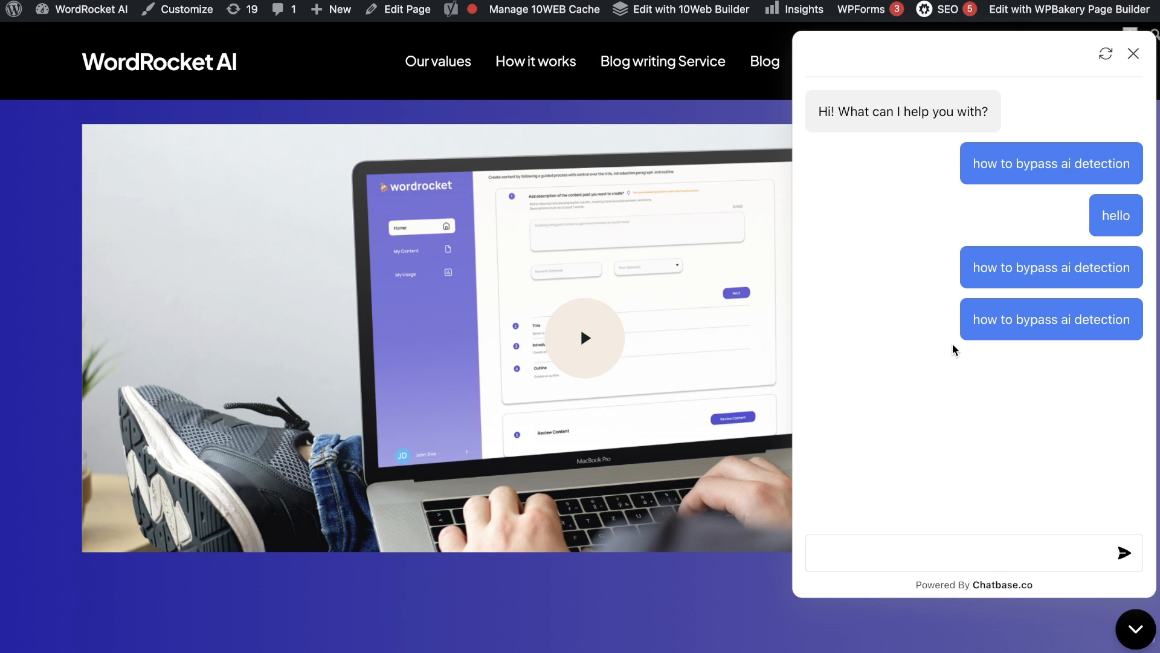
mouse_move(998, 259)
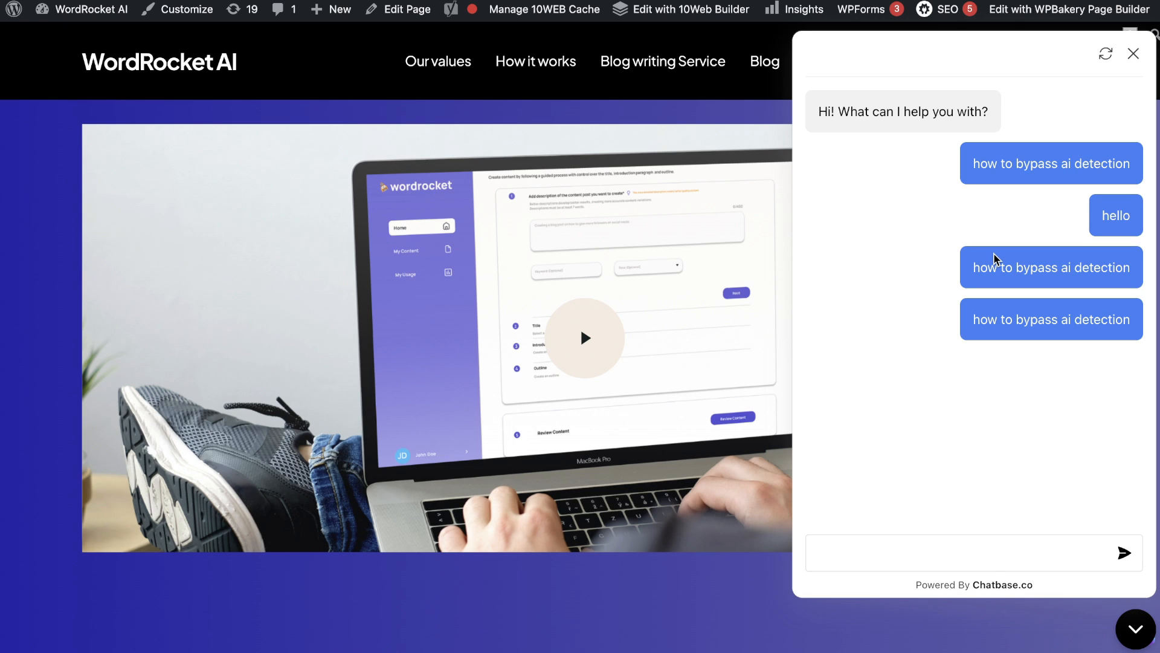
mouse_move(847, 222)
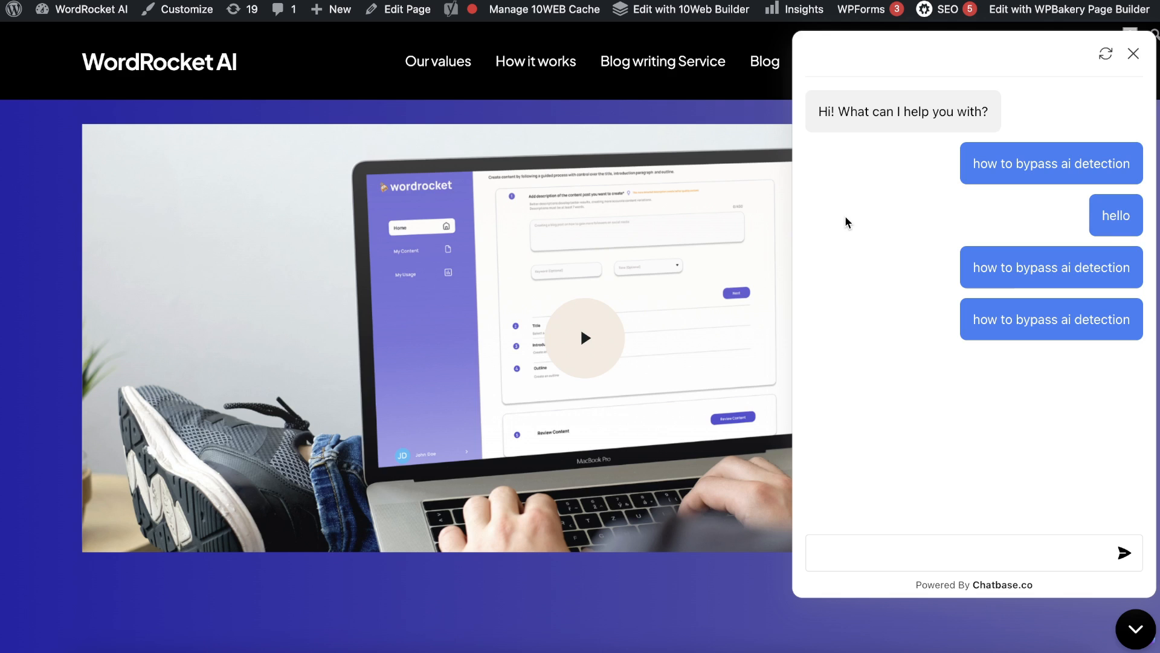
scroll(down, 3)
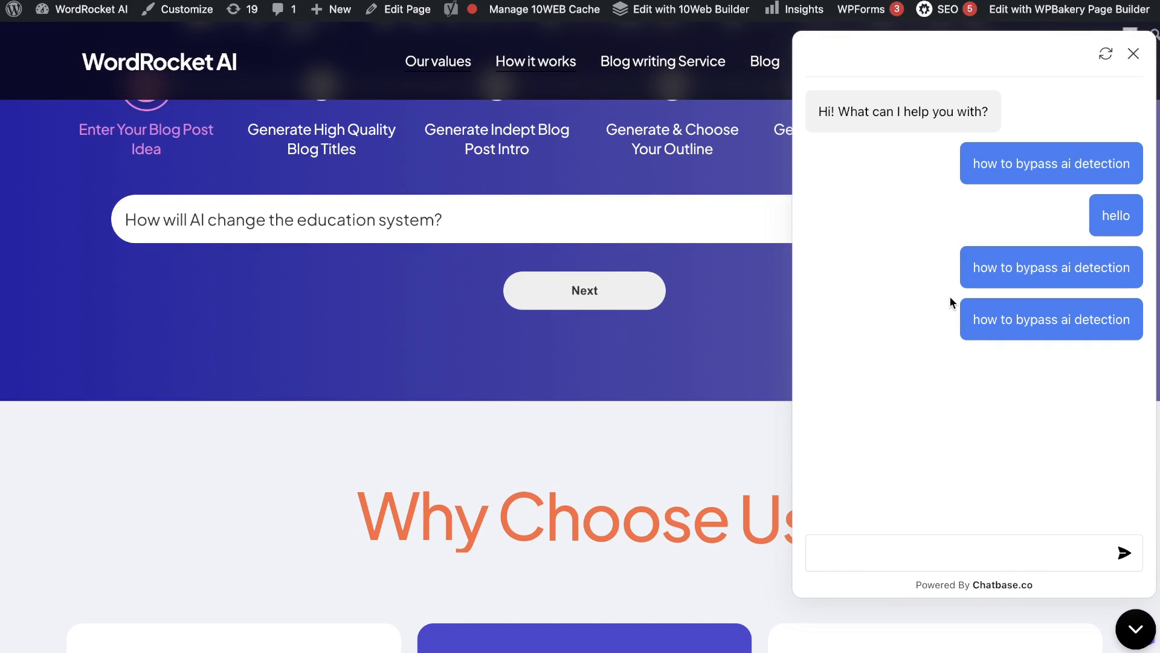